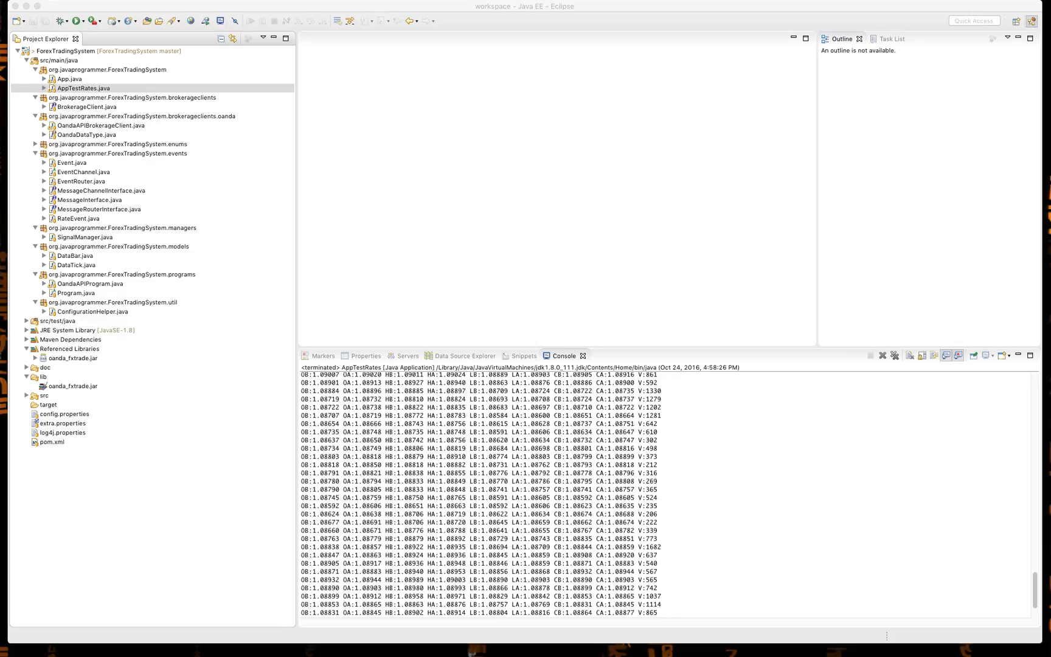
mouse_move(617, 511)
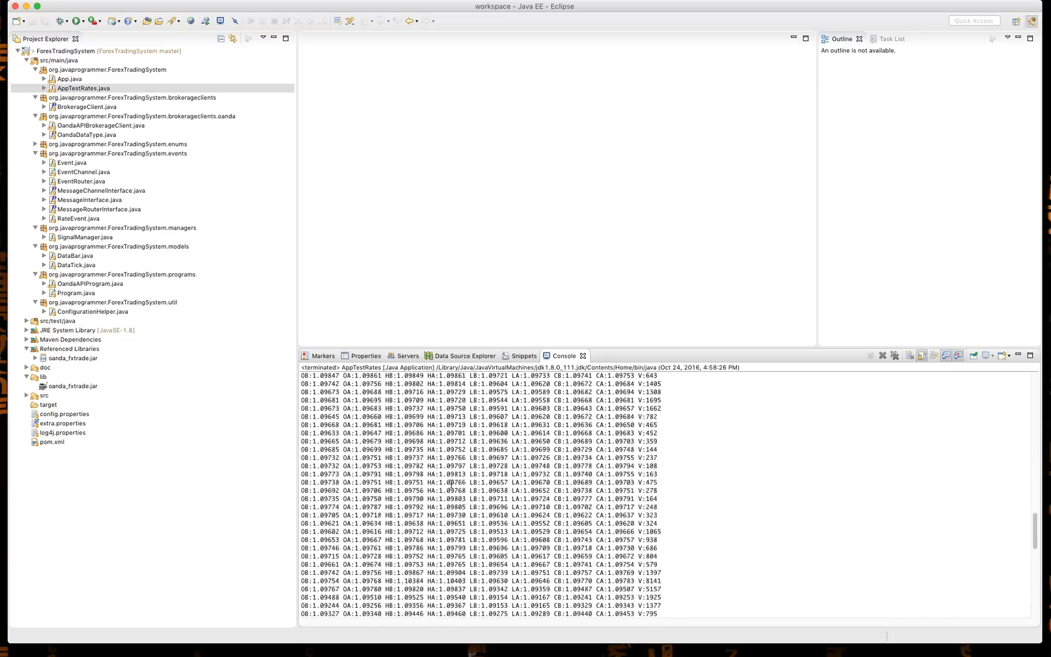
Step: Open pom.xml's Dependencies page and search for 'jfreechart' in the Add dependency dialog
scroll(down, 3)
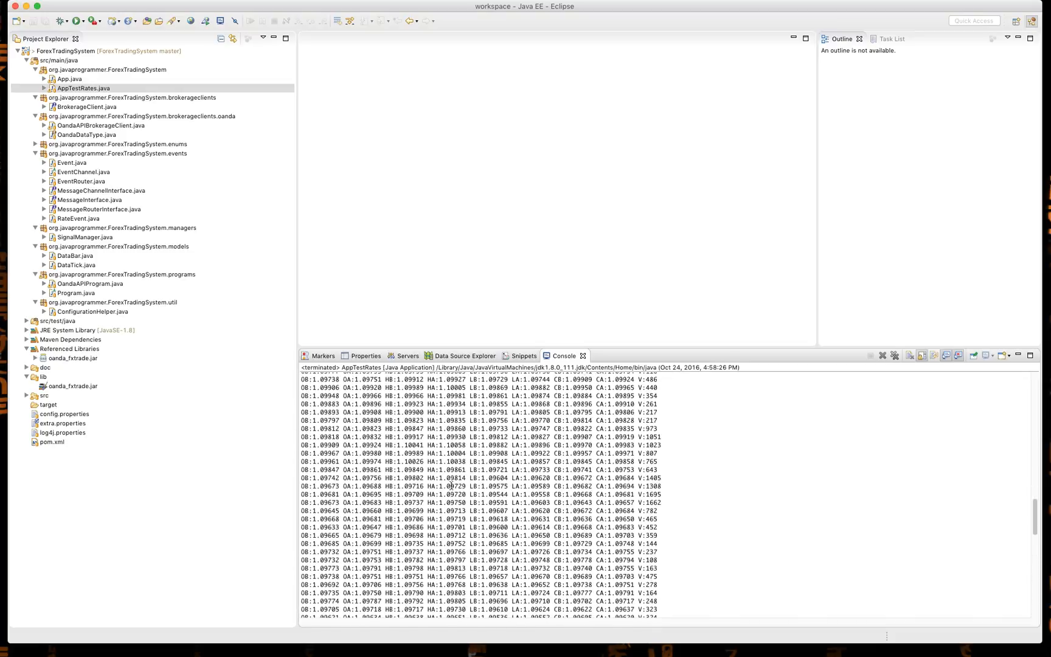
scroll(down, 3)
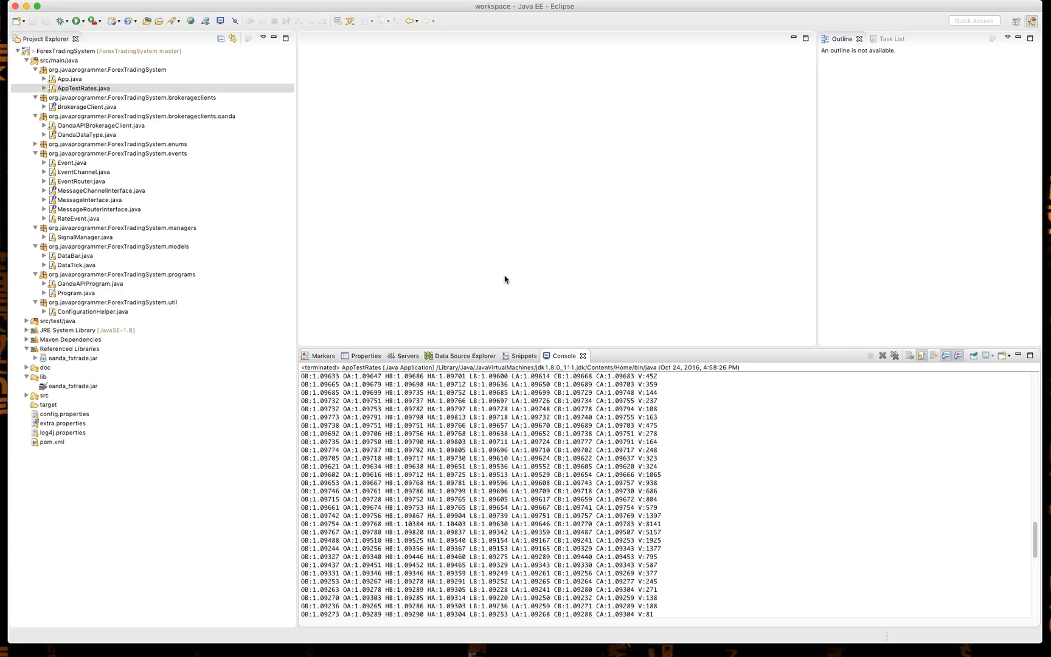
mouse_move(47, 446)
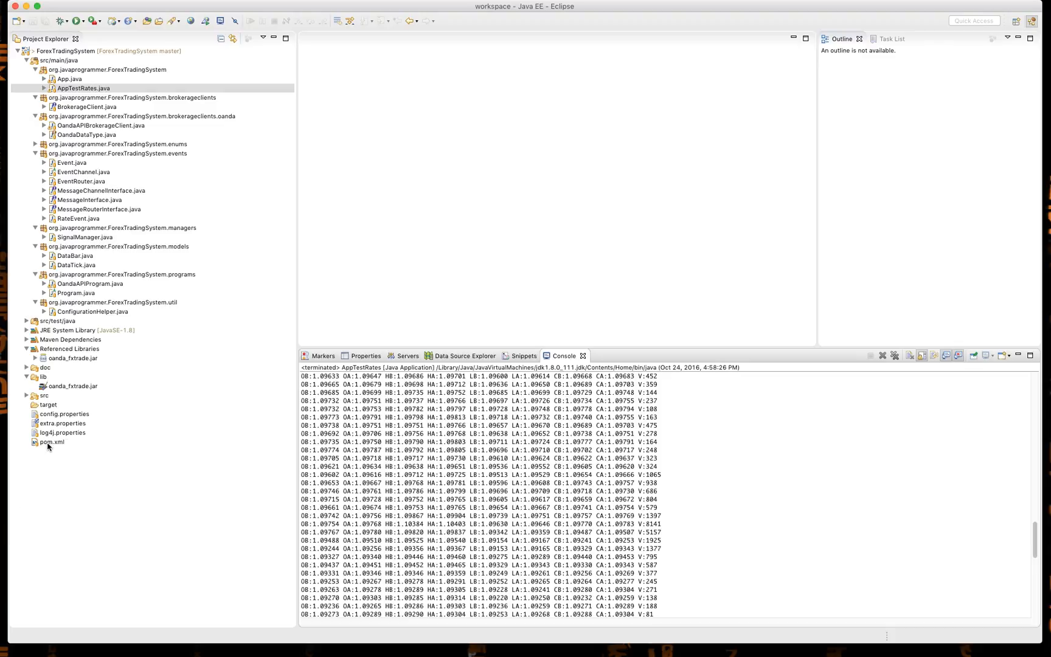
click(53, 442)
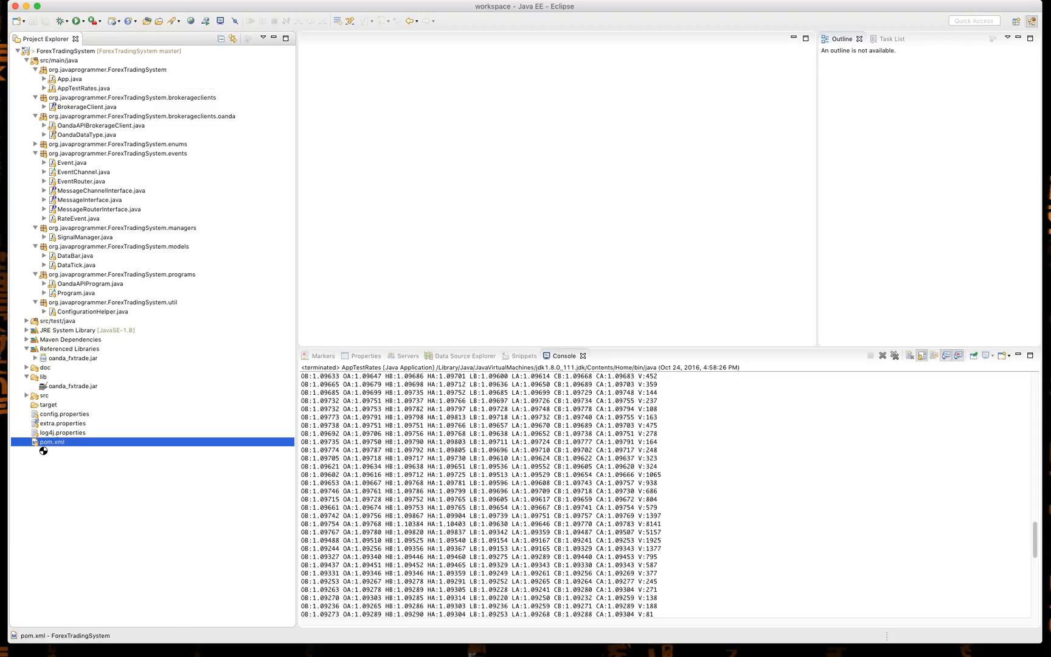
double_click(51, 442)
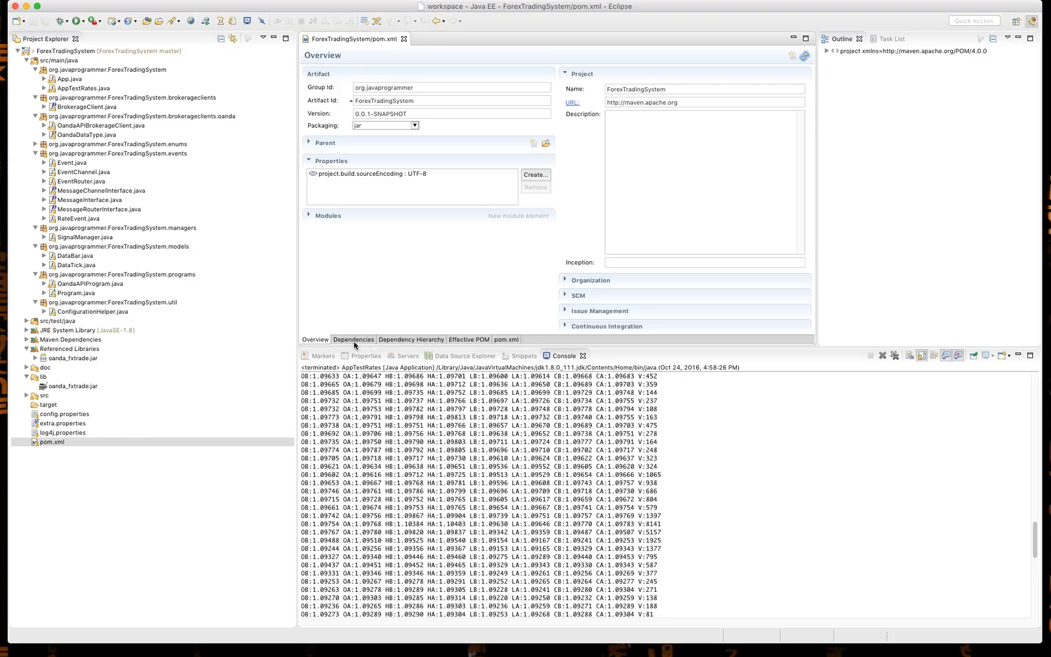
click(353, 340)
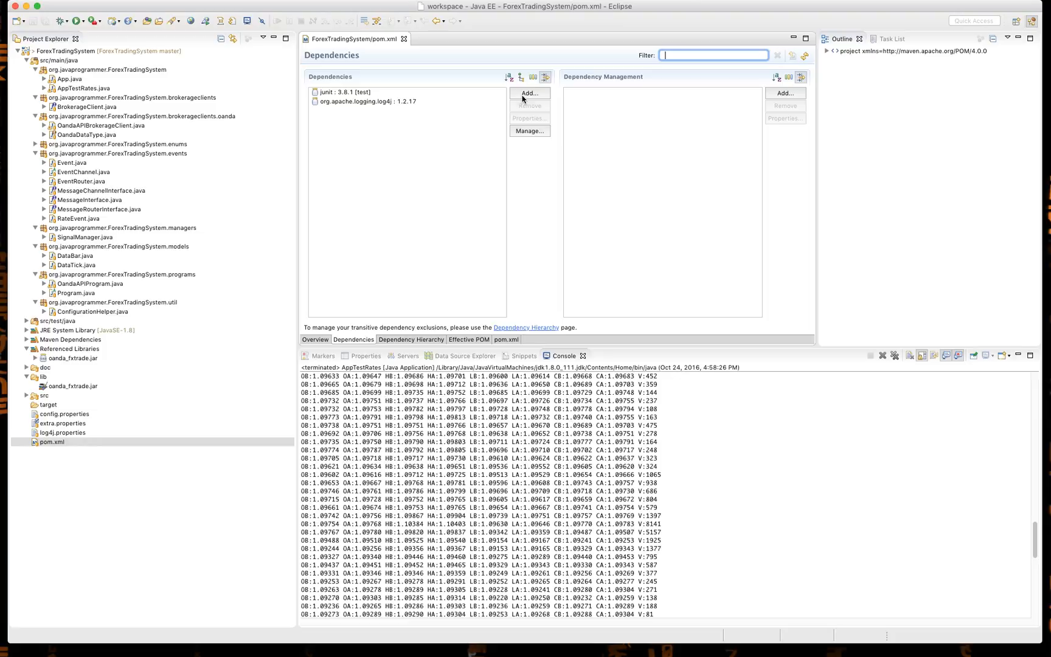
click(529, 93)
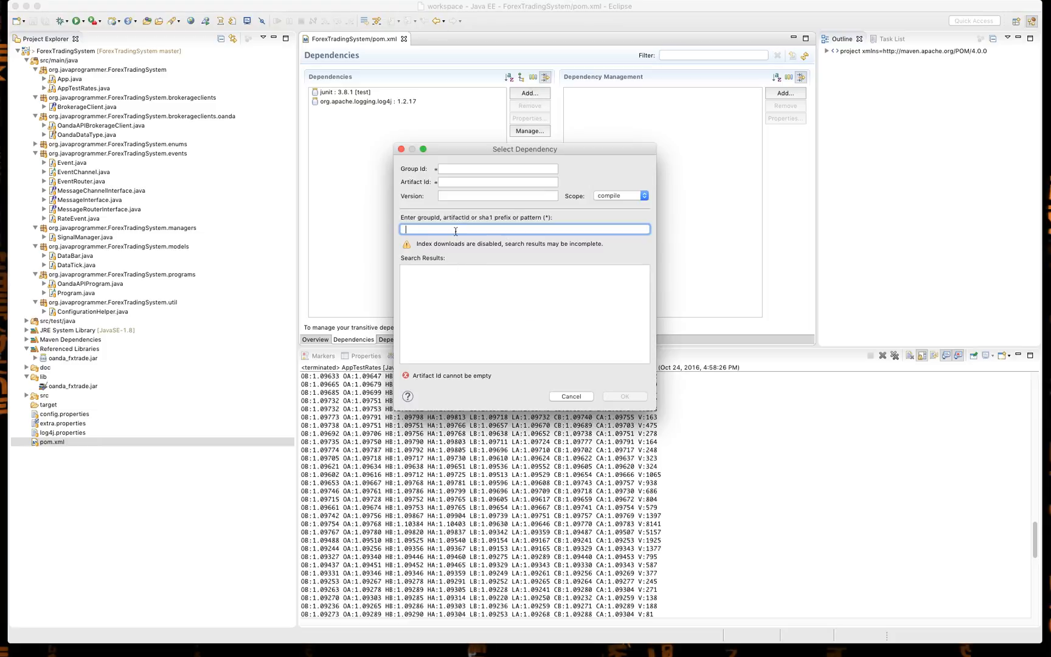
text(j)
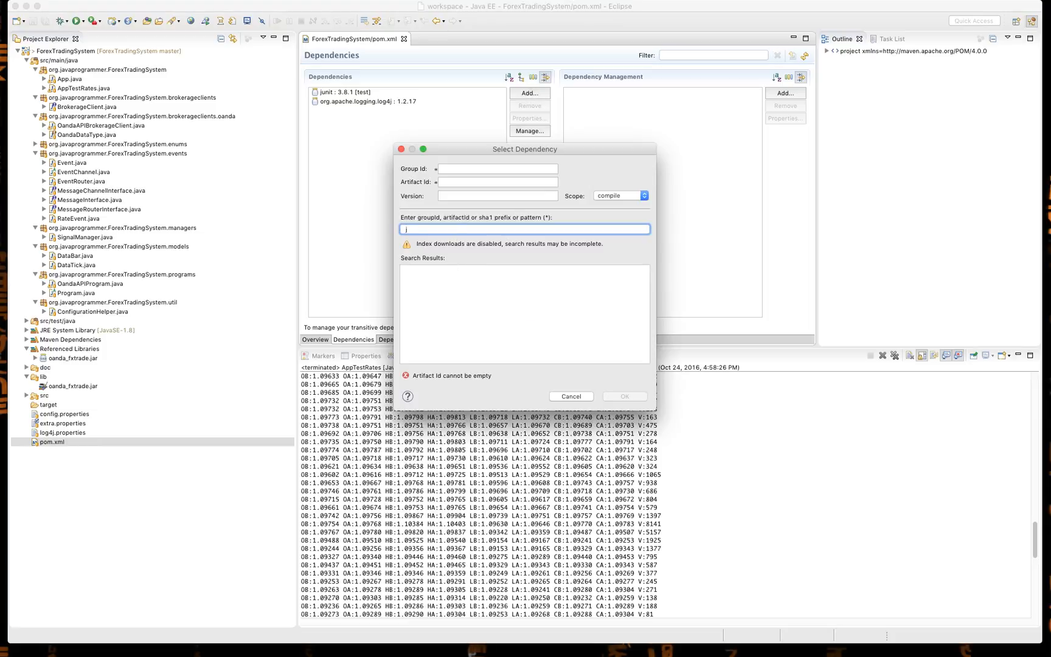
text(freechart)
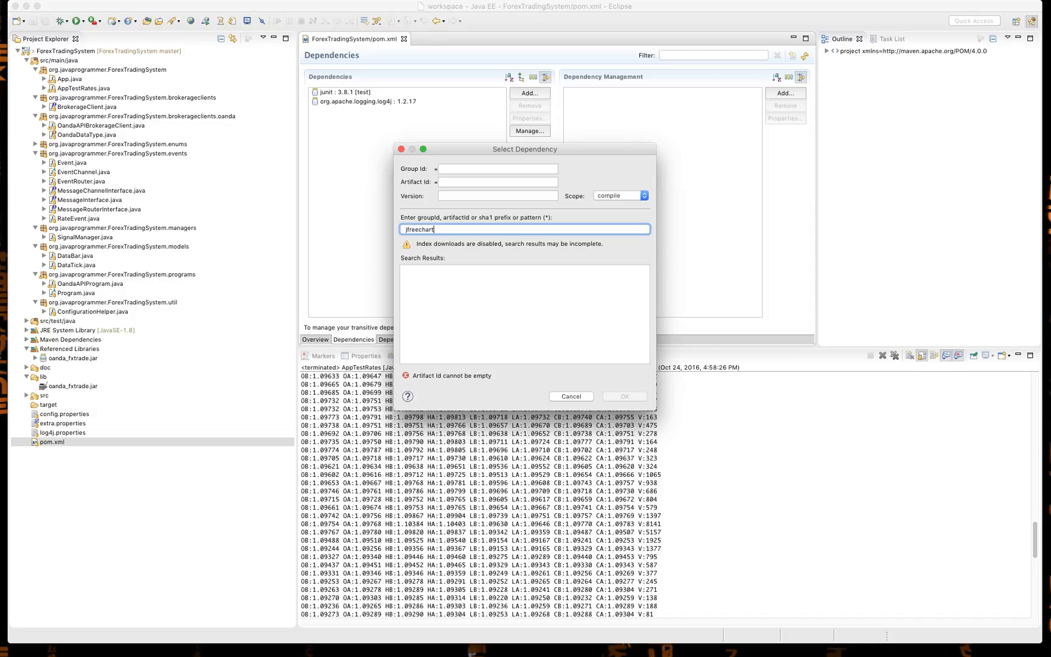
mouse_move(424, 246)
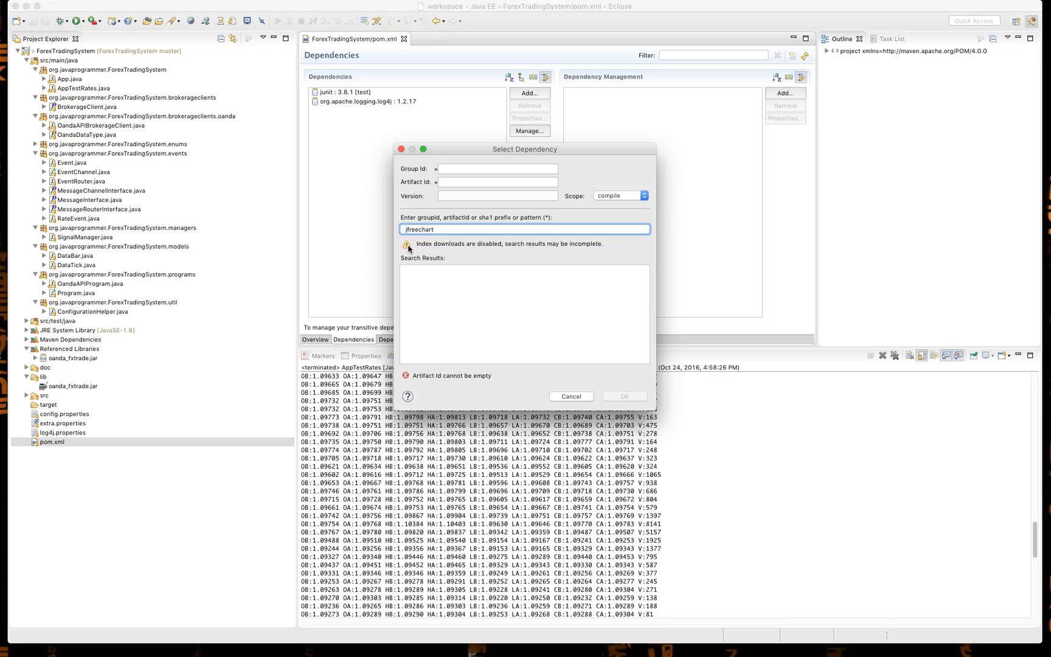
mouse_move(411, 251)
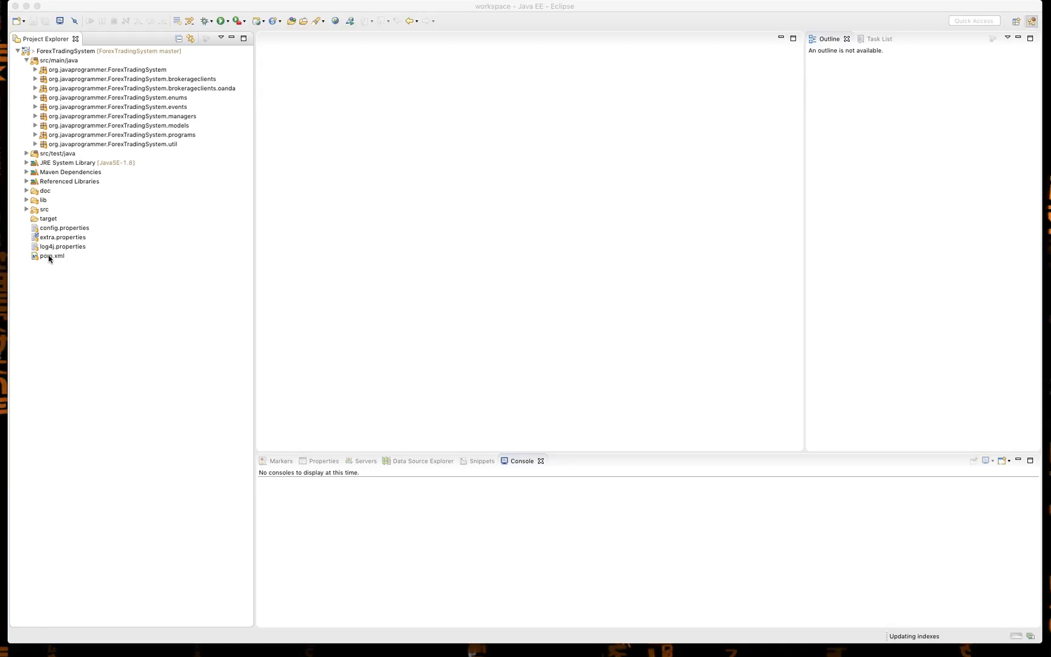
Step: Reopen pom.xml, search 'jfr', and add org.jfree jfreechart version 1.0.19
double_click(52, 255)
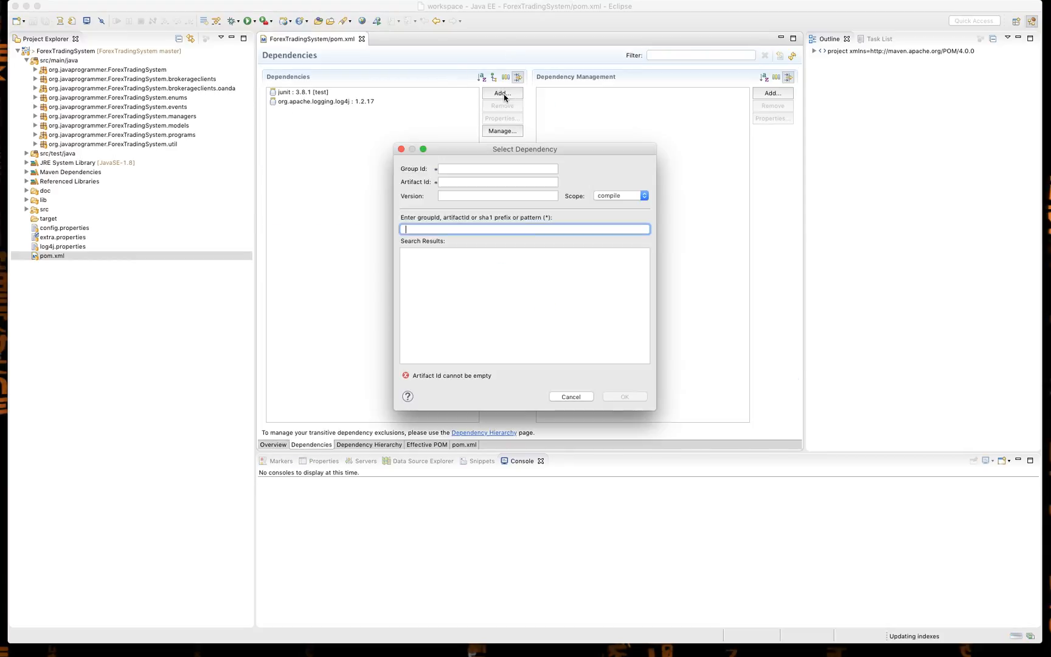
text(jfreechart)
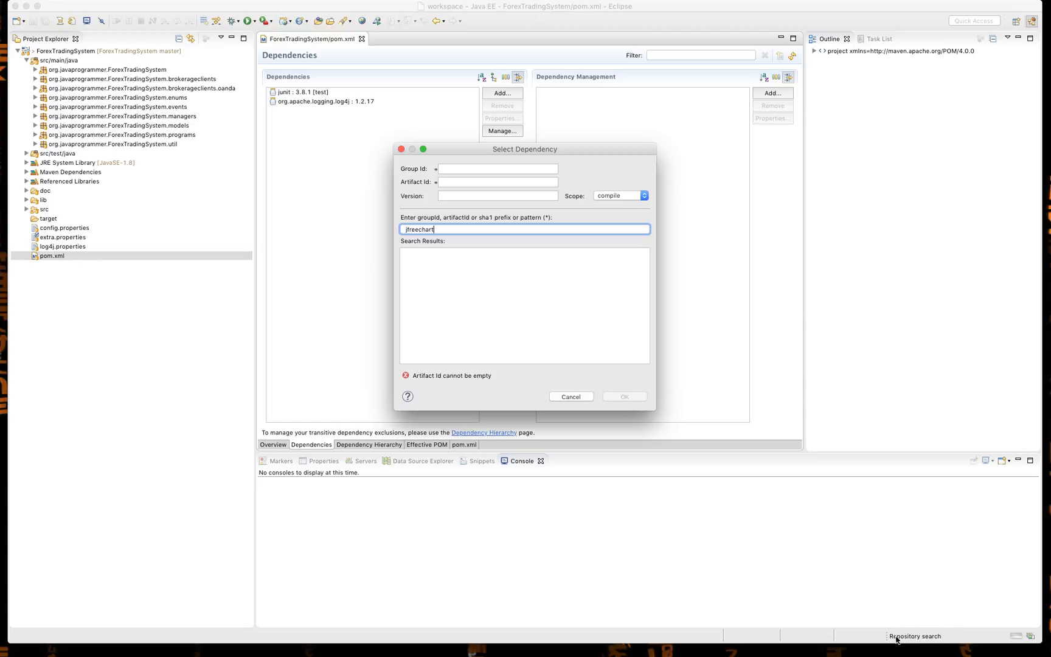
mouse_move(431, 239)
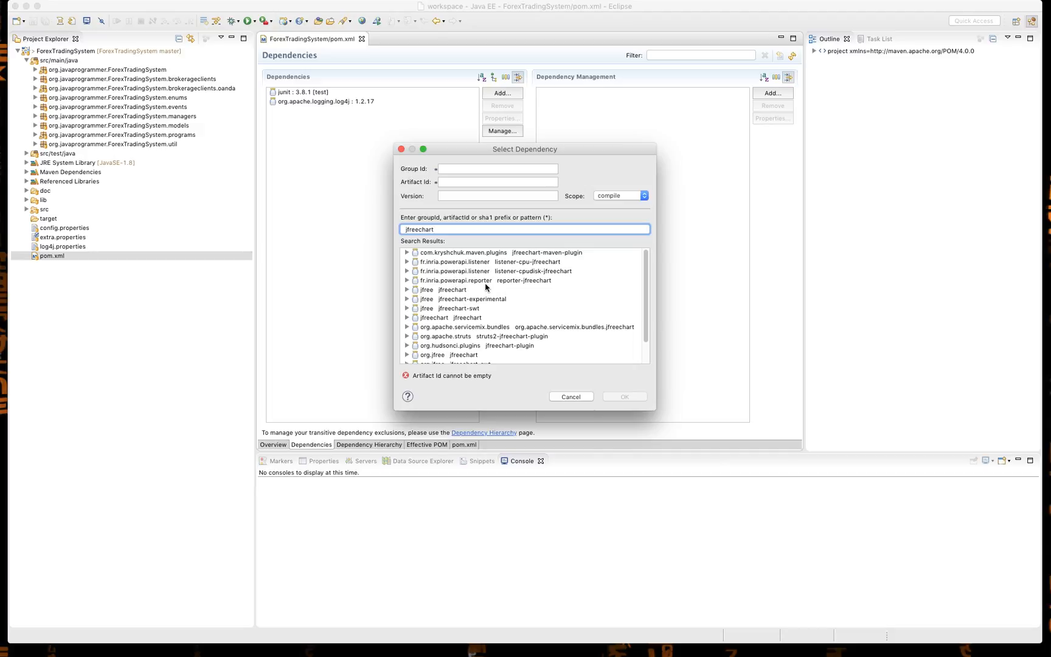
click(406, 289)
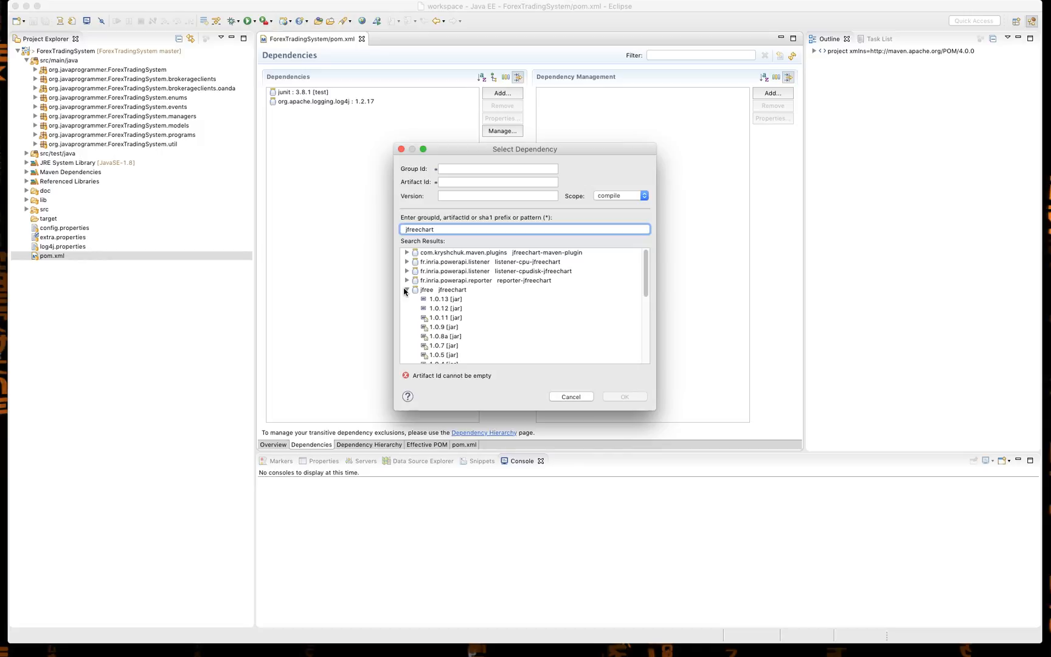
click(407, 290)
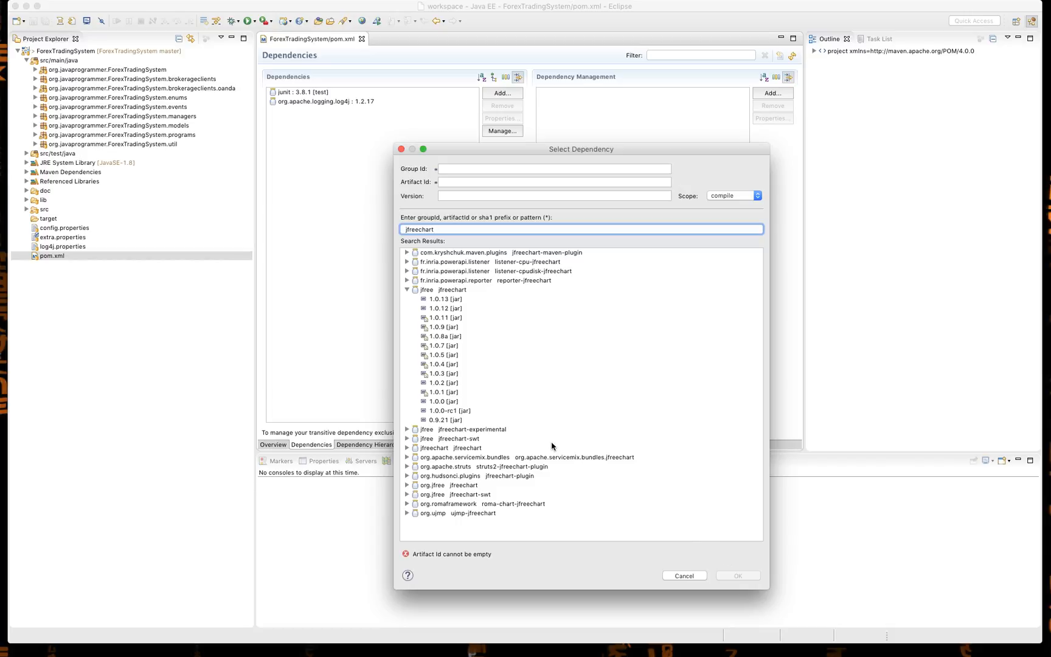
click(407, 448)
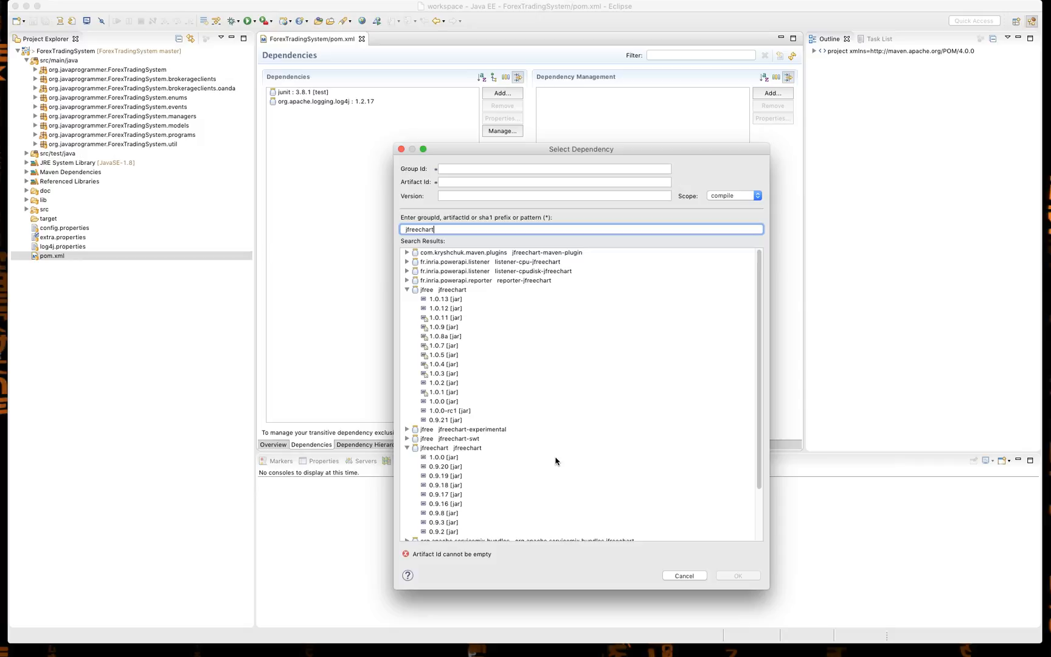
scroll(down, 3)
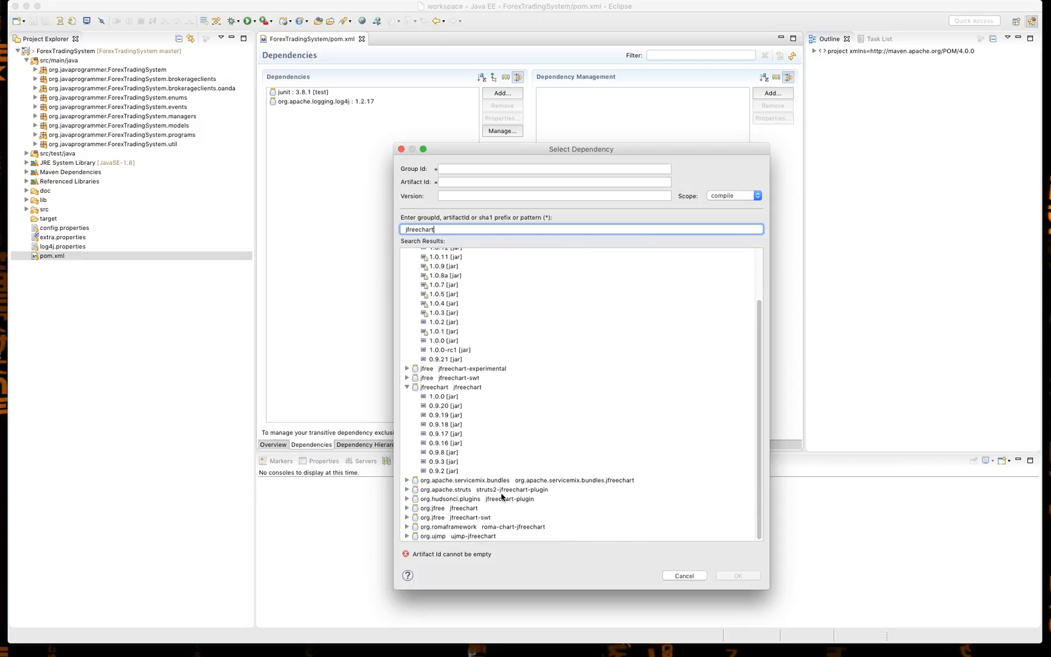
click(407, 461)
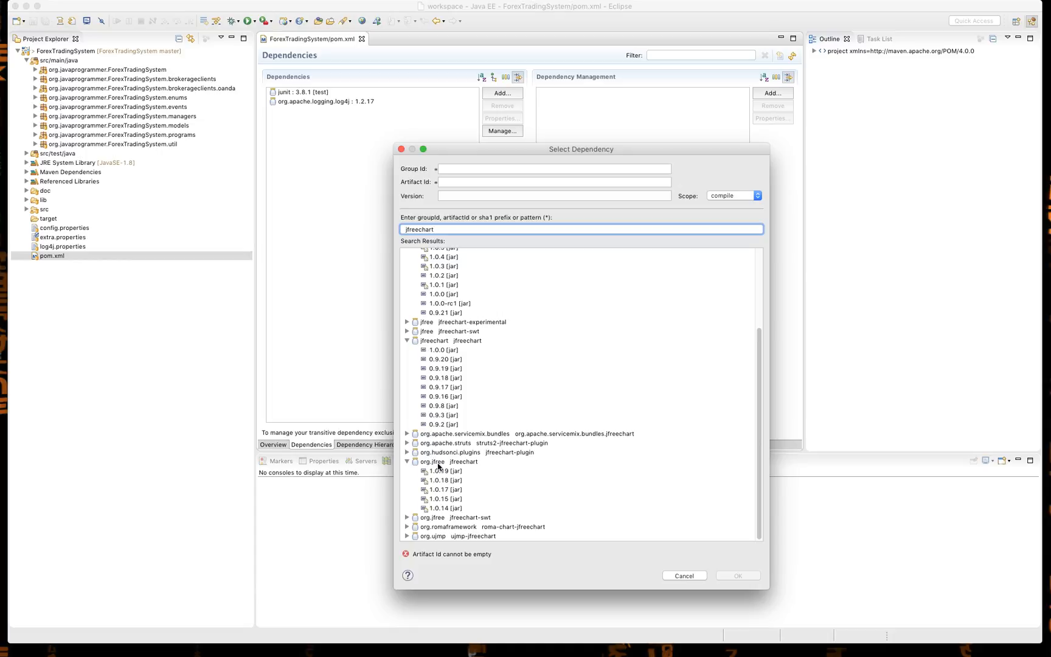
mouse_move(443, 477)
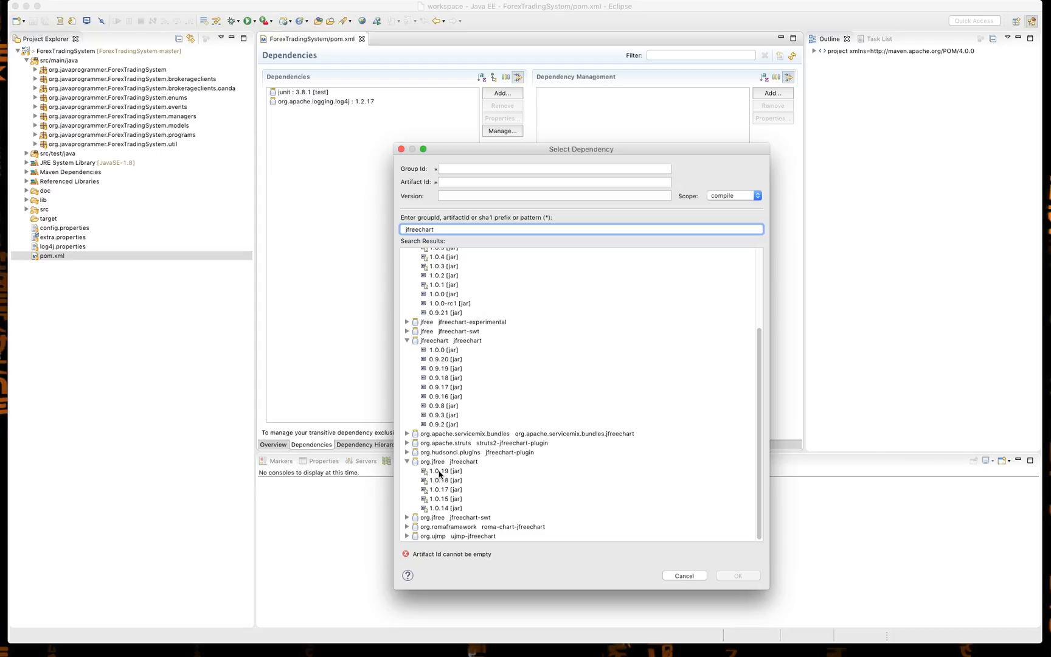
click(737, 576)
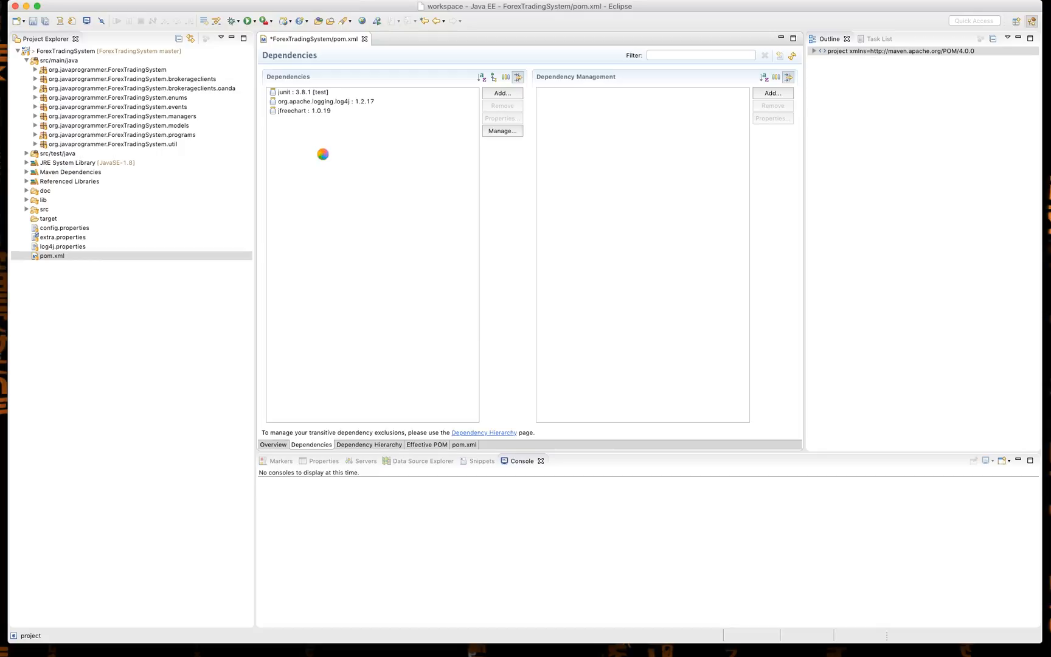
Step: Save pom.xml, then open and cancel a New Package dialog on src/main/java
key(Cmd+s)
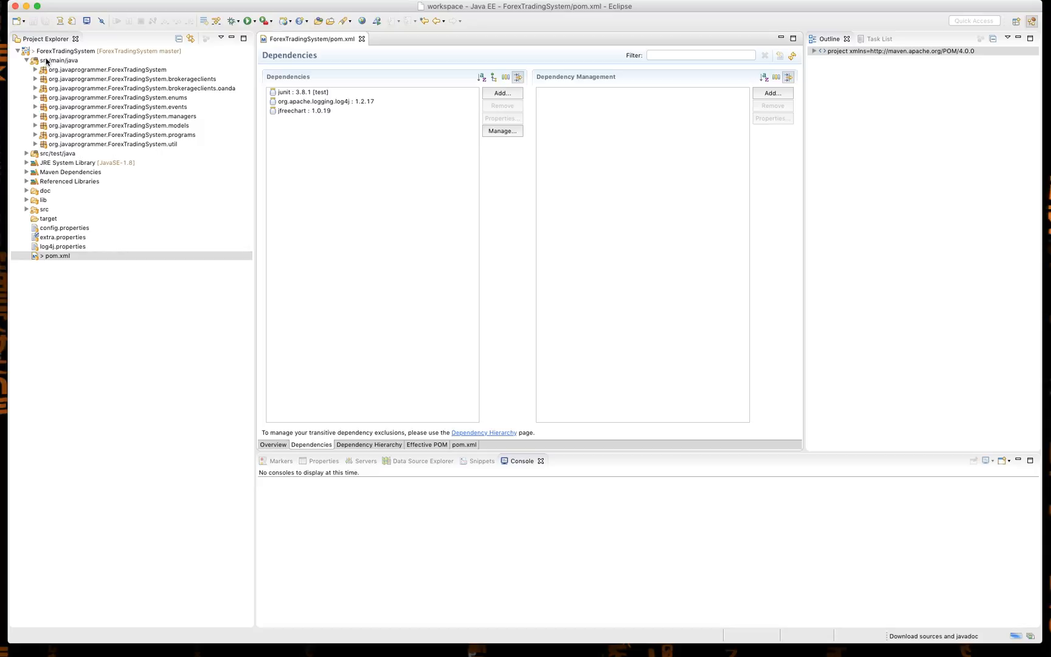
right_click(58, 60)
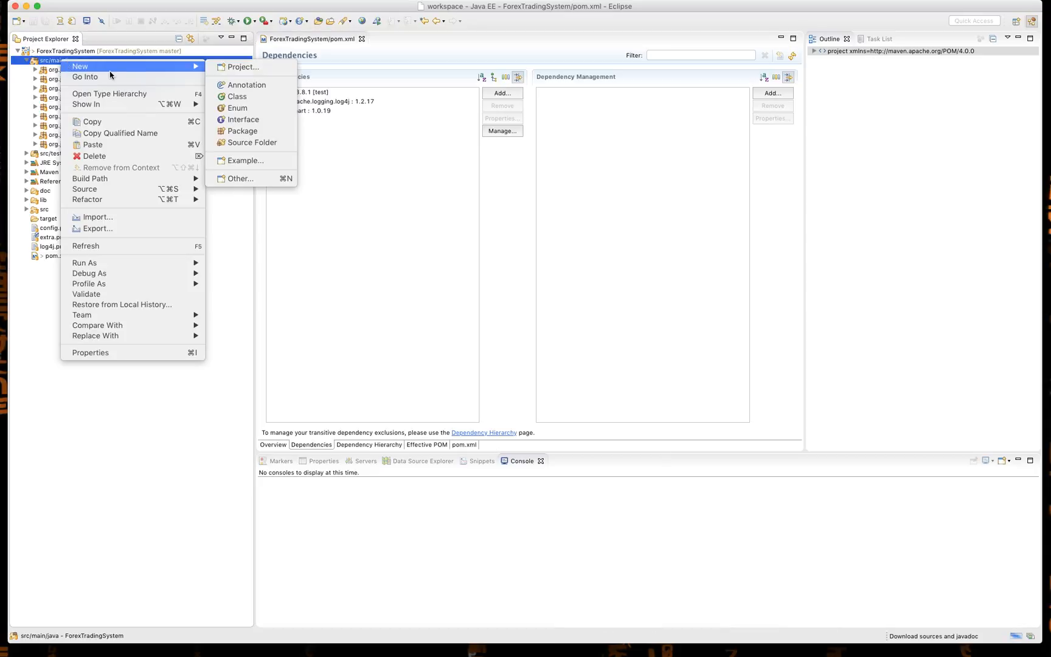
mouse_move(243, 130)
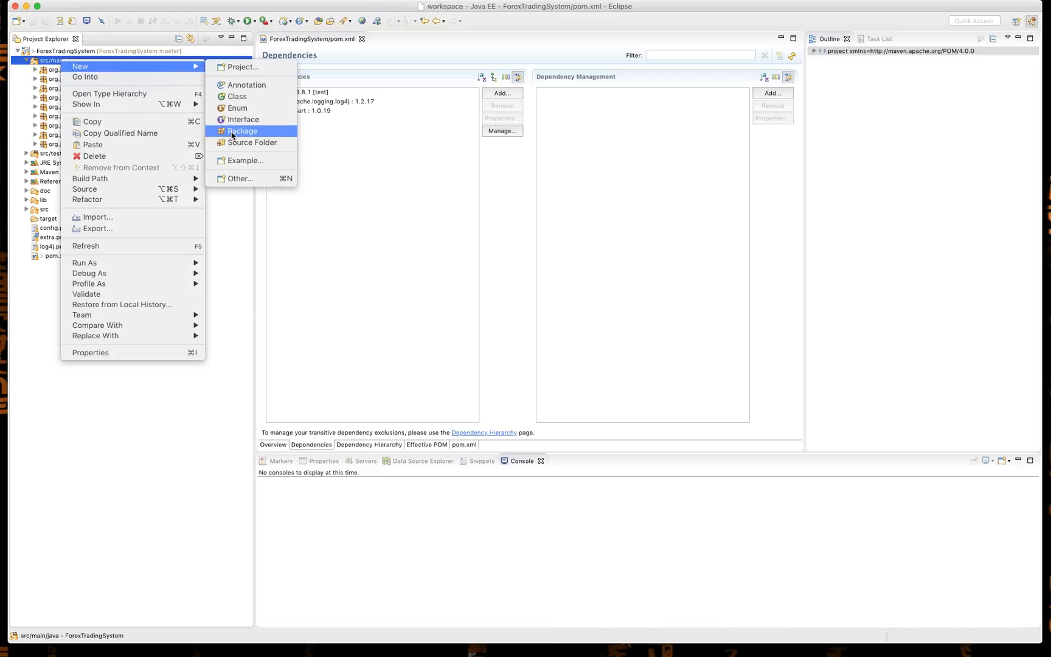
click(242, 131)
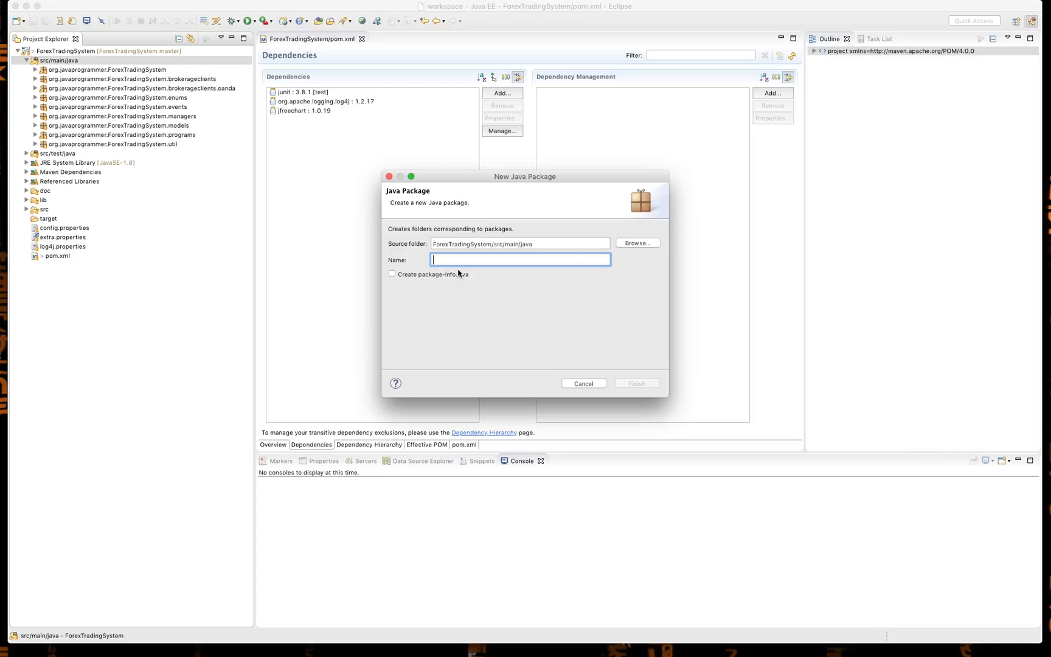
click(583, 383)
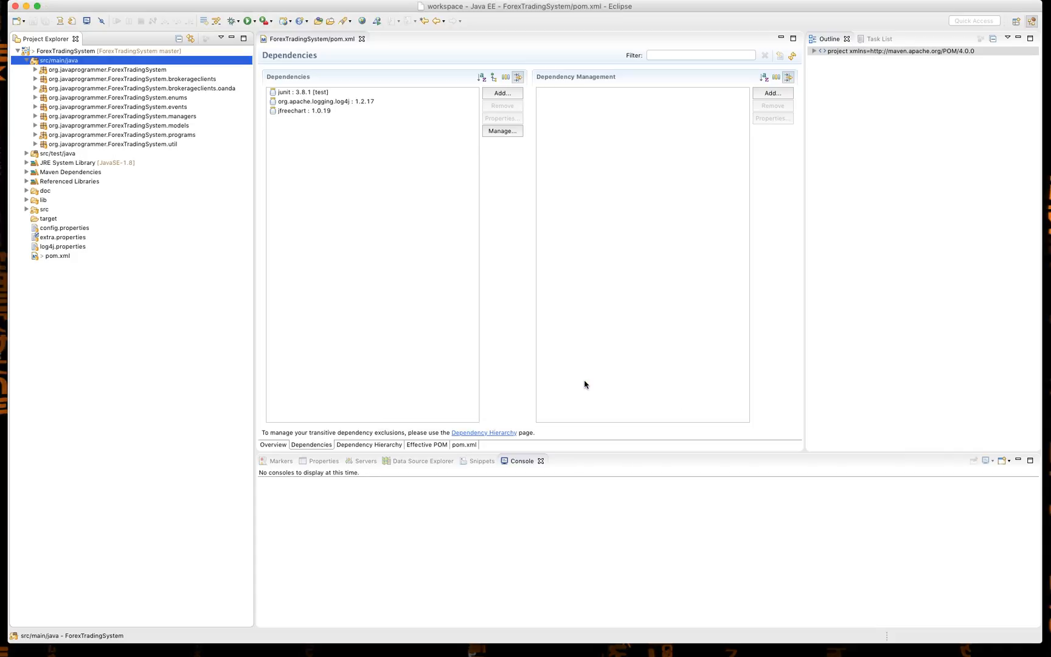
Step: Create package org.javaprogrammer.ForexTradingSystem.UI from the ForexTradingSystem base package
right_click(104, 70)
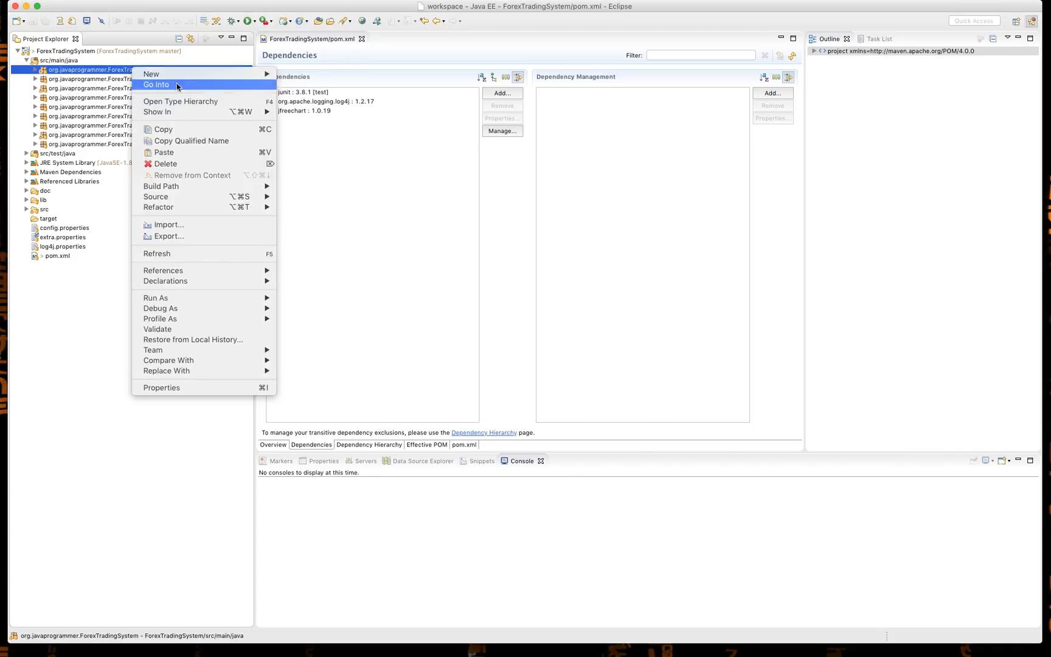
mouse_move(151, 74)
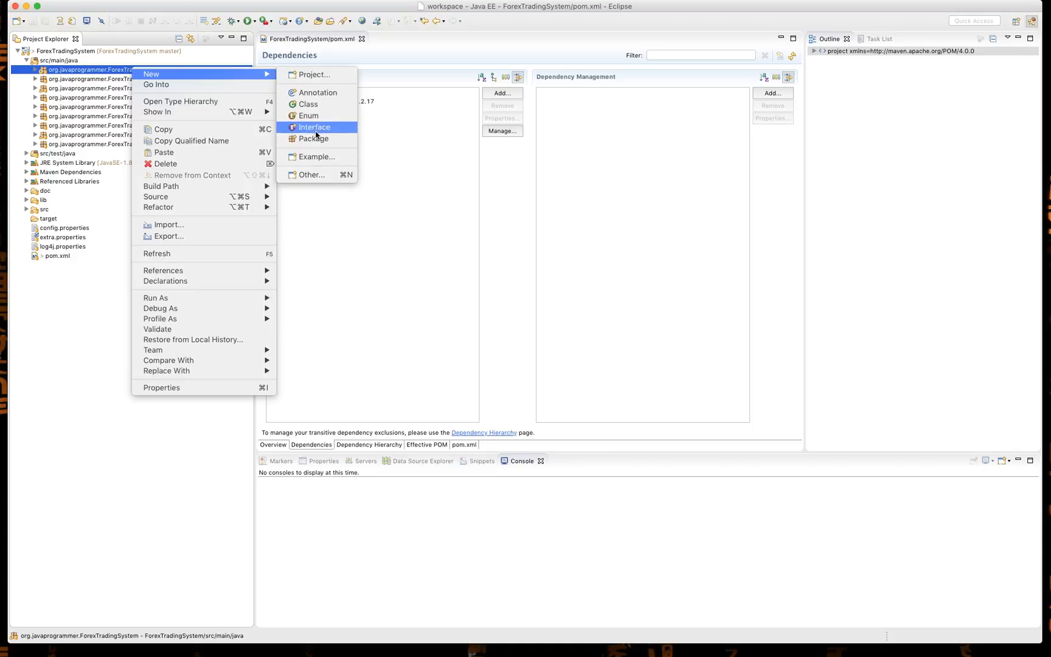
click(313, 139)
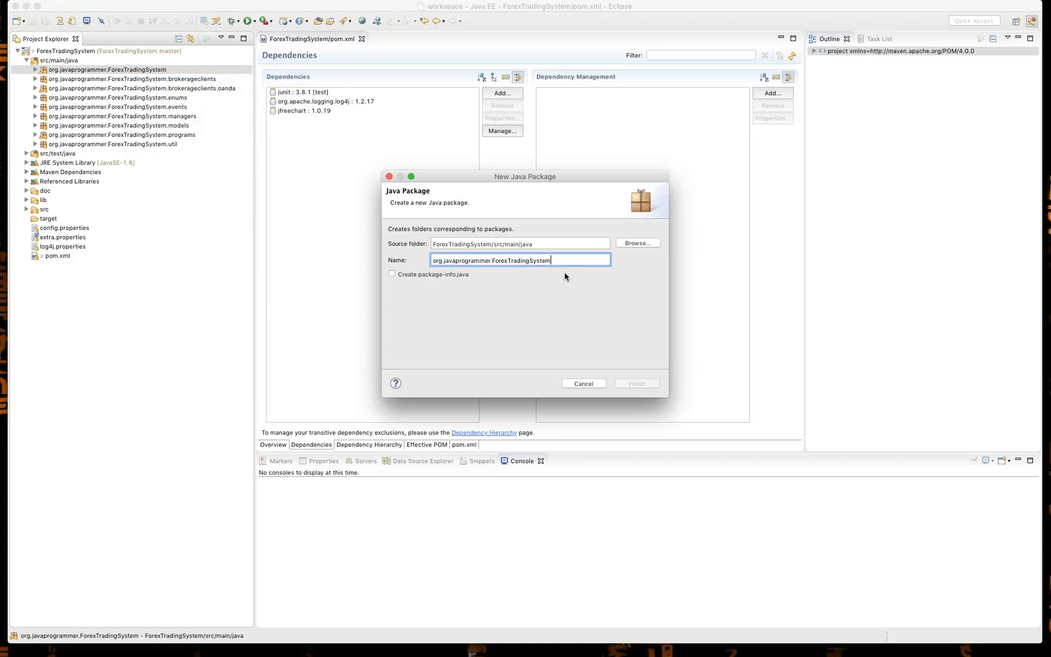
text(.)
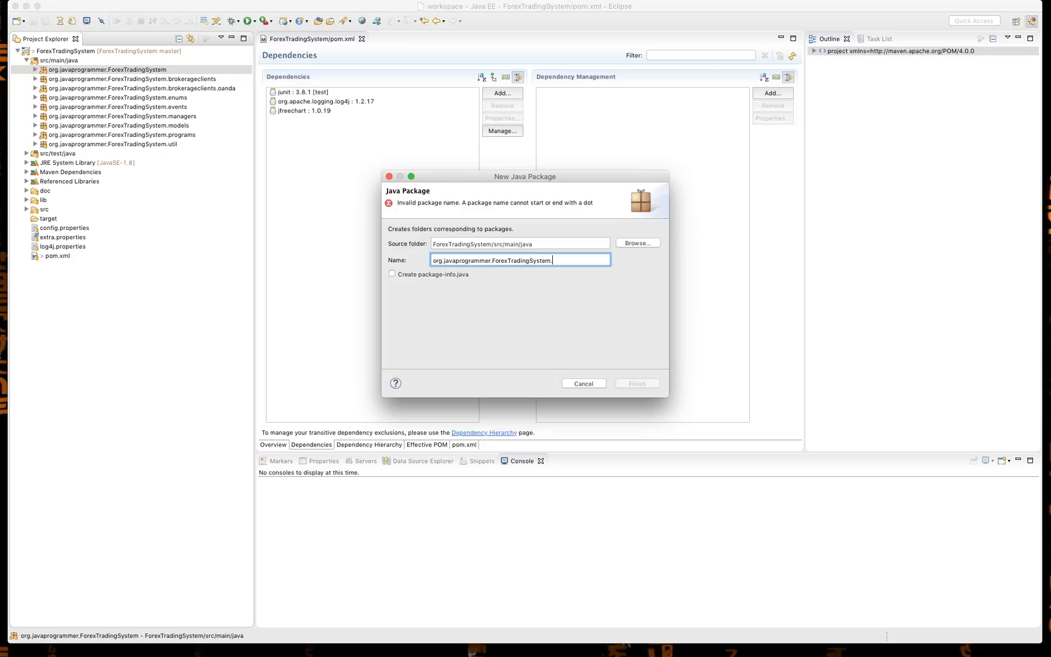
text(UI)
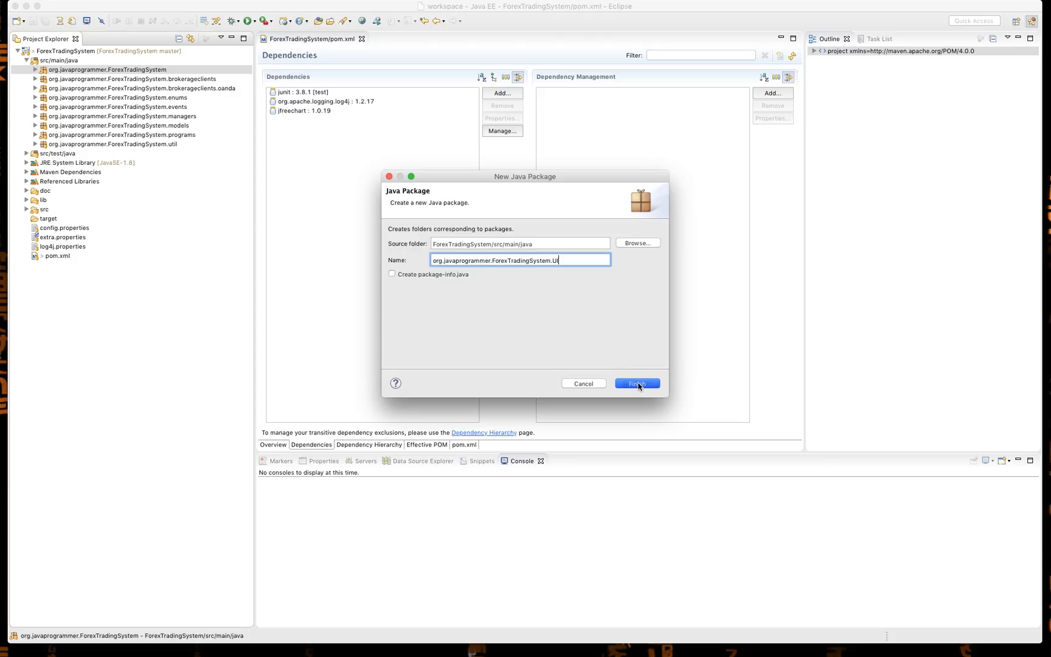
click(636, 383)
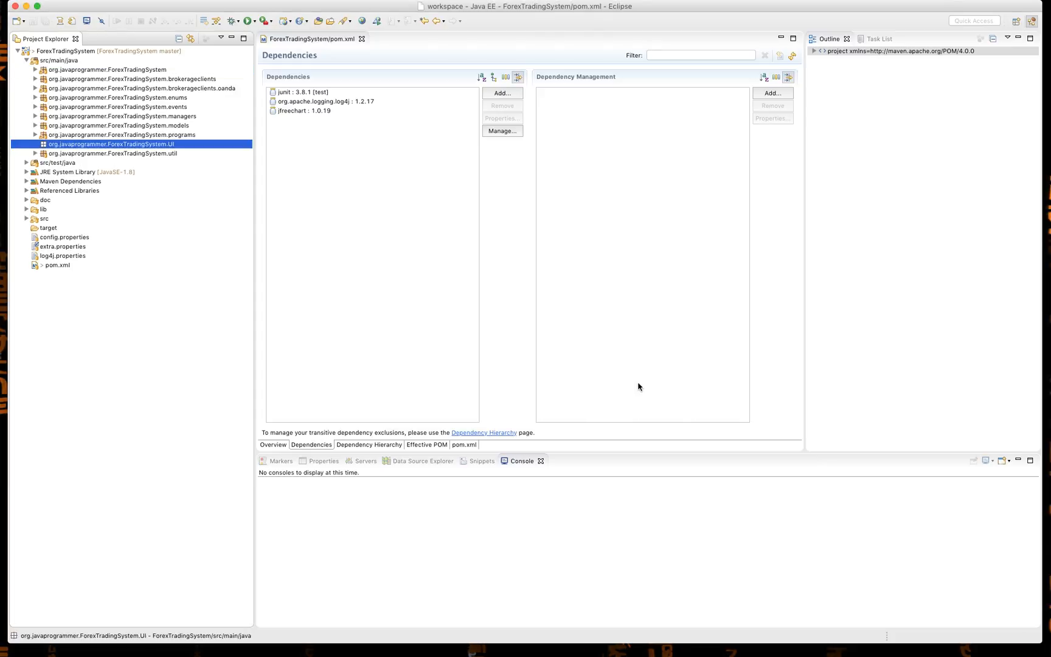
mouse_move(615, 380)
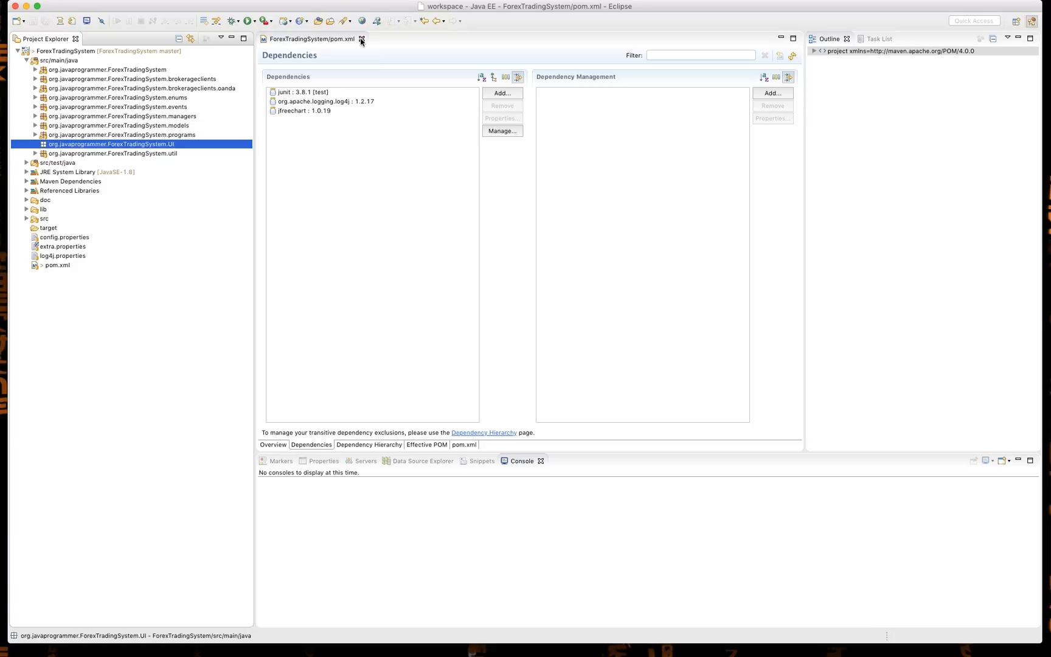
Step: Close pom.xml and create a new OHLCChart class in the UI package
click(361, 39)
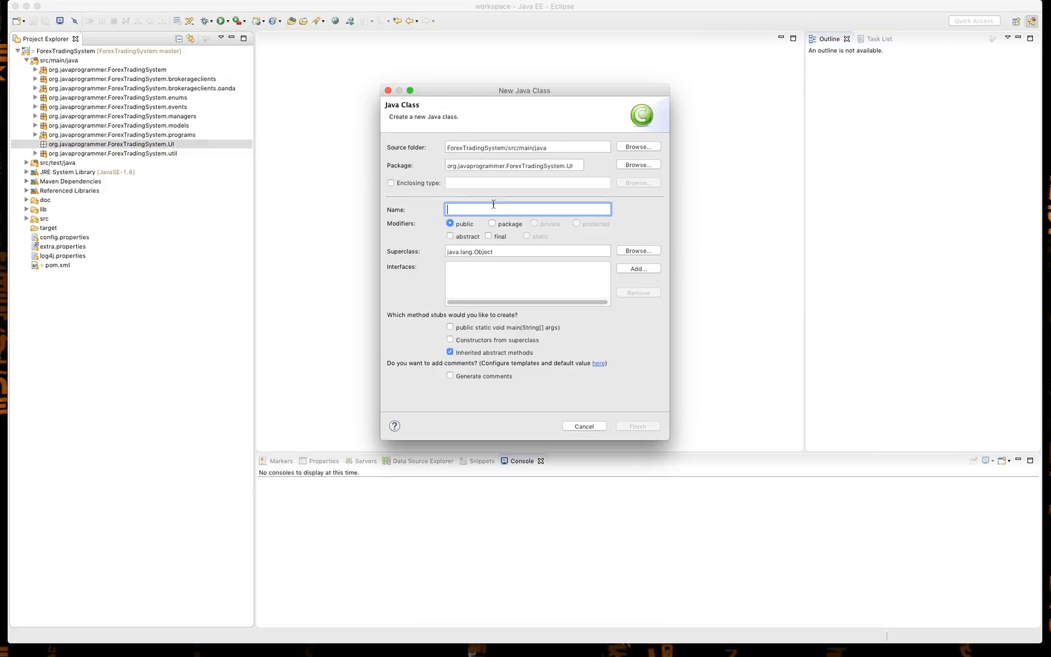
text(OHLCChart)
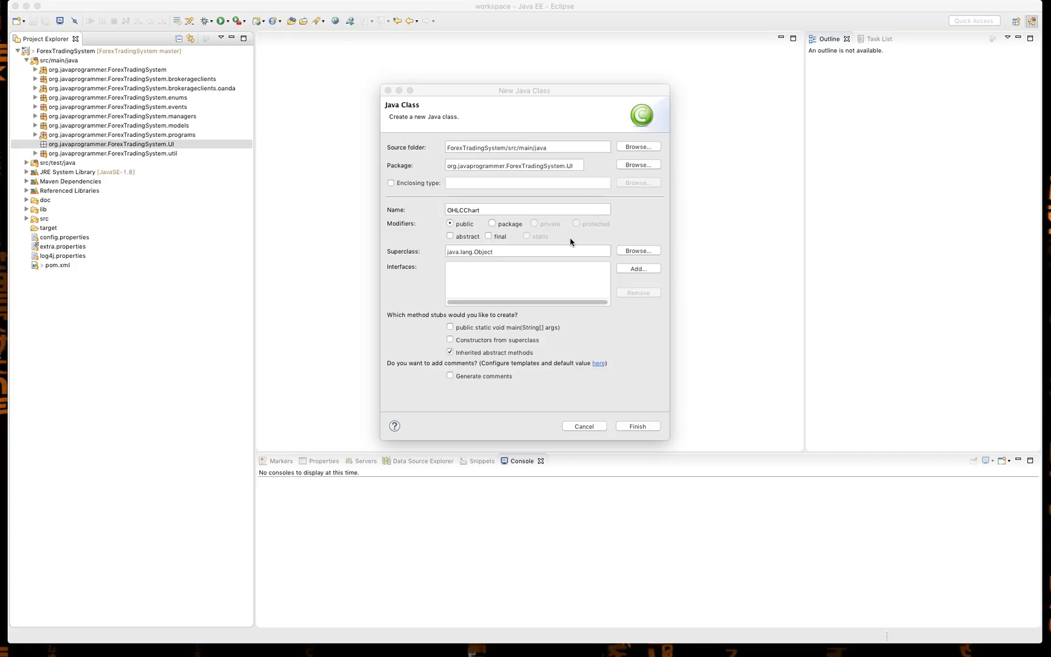
click(527, 209)
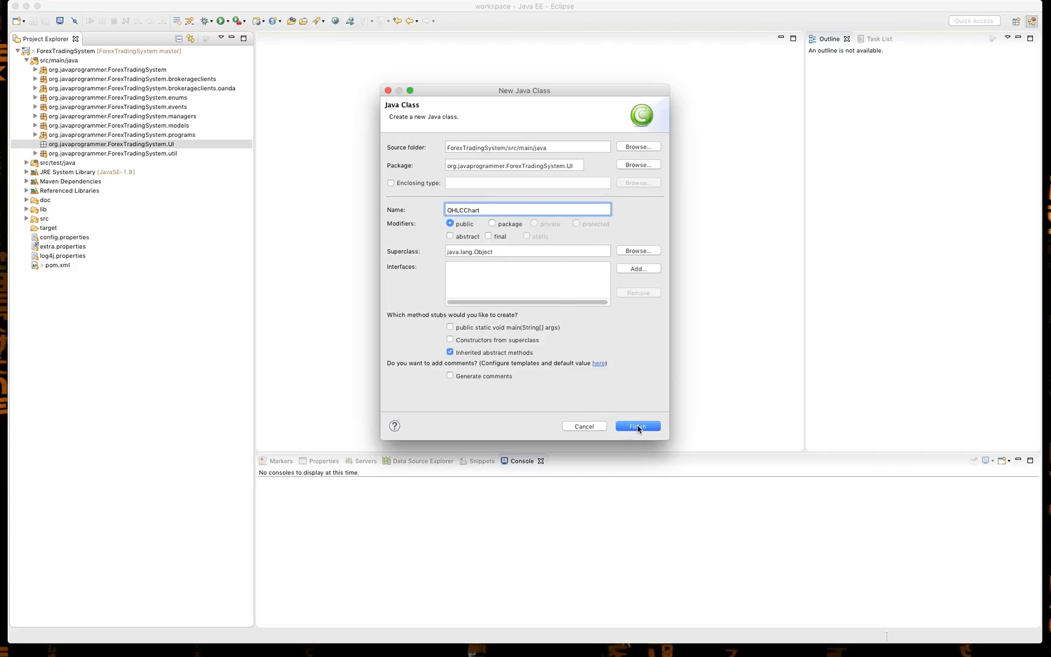
click(636, 426)
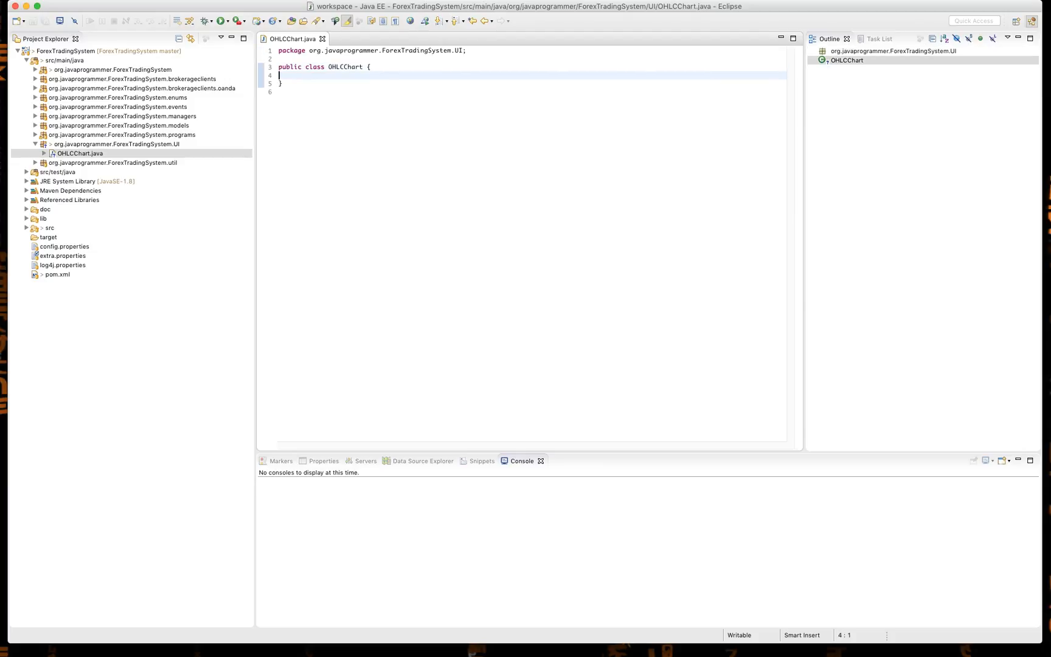
Step: Add a JFreeChart chart field and empty public OHLCChart() constructor, then inspect DataBar
text(JFreeChart ch)
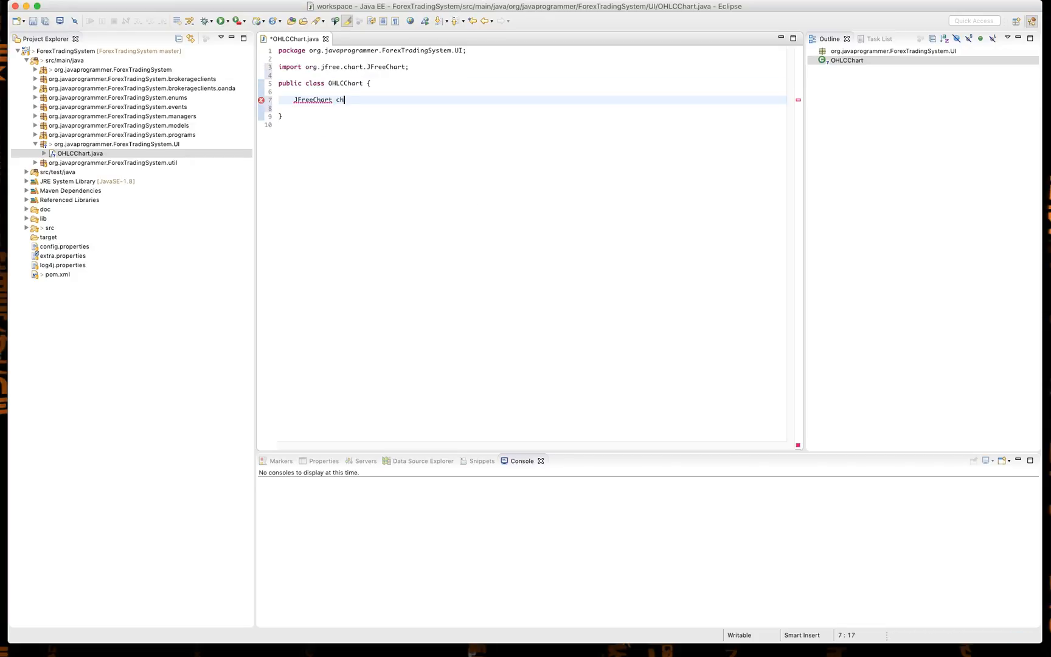
text(art = new)
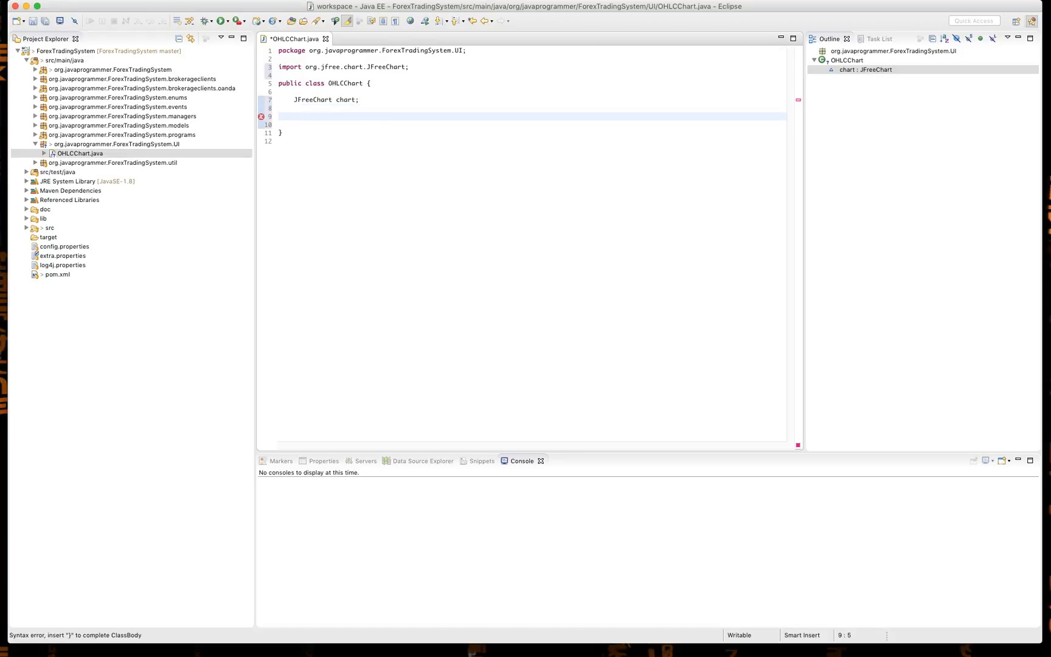
text(public)
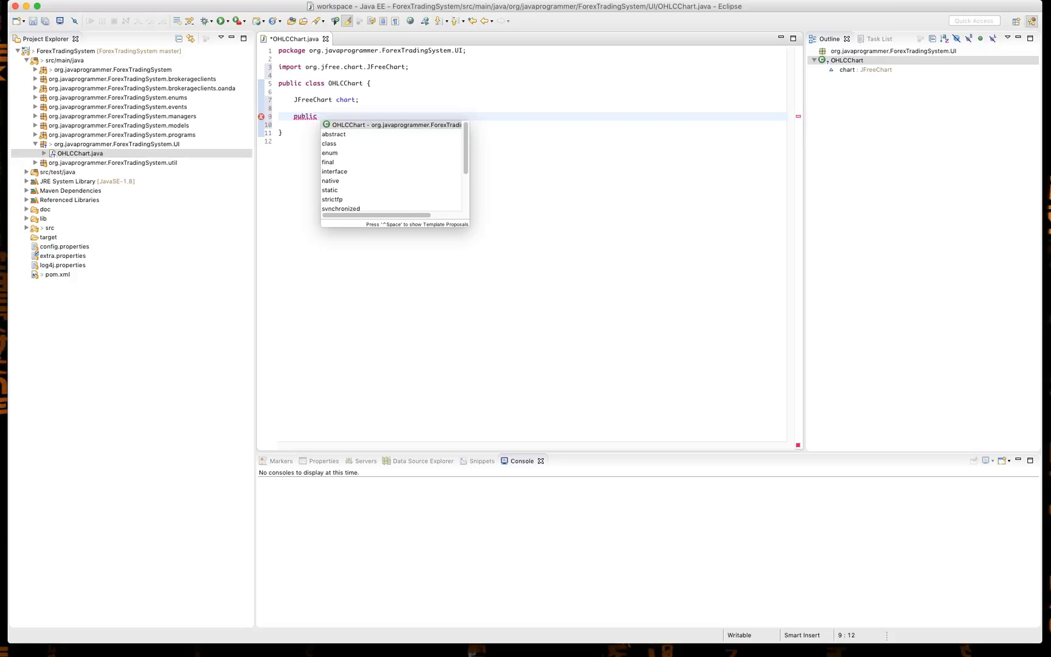
click(396, 125)
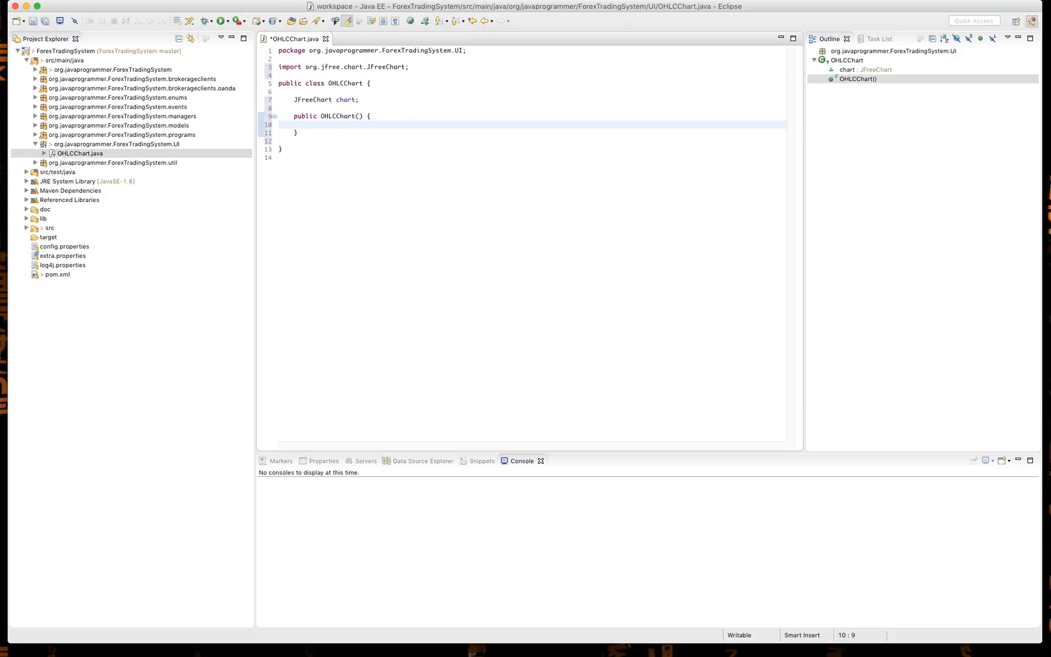
click(309, 125)
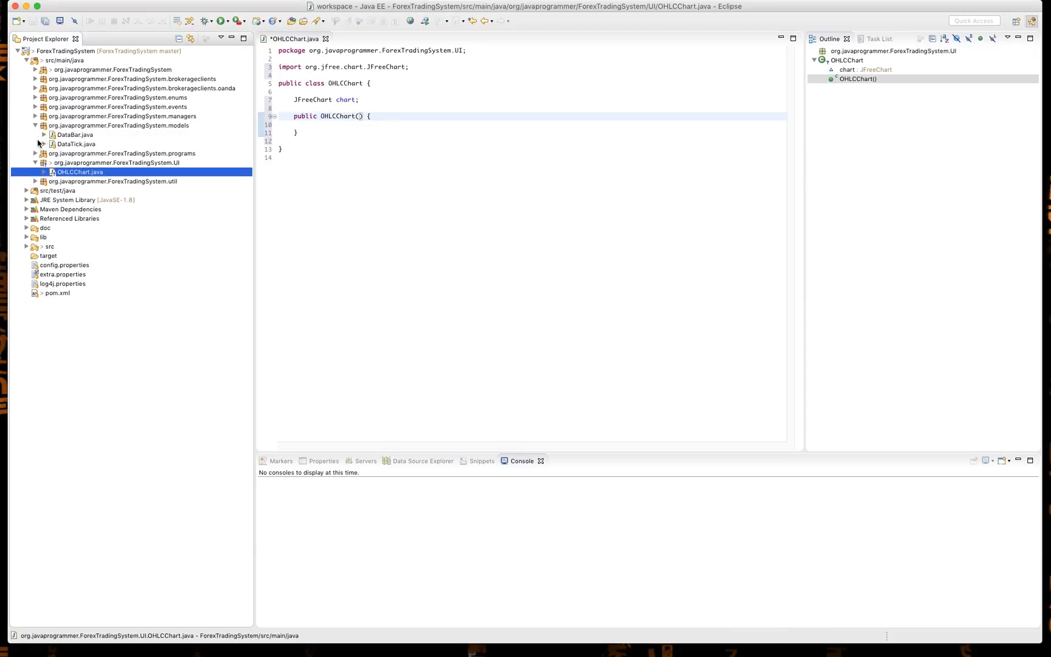
click(75, 134)
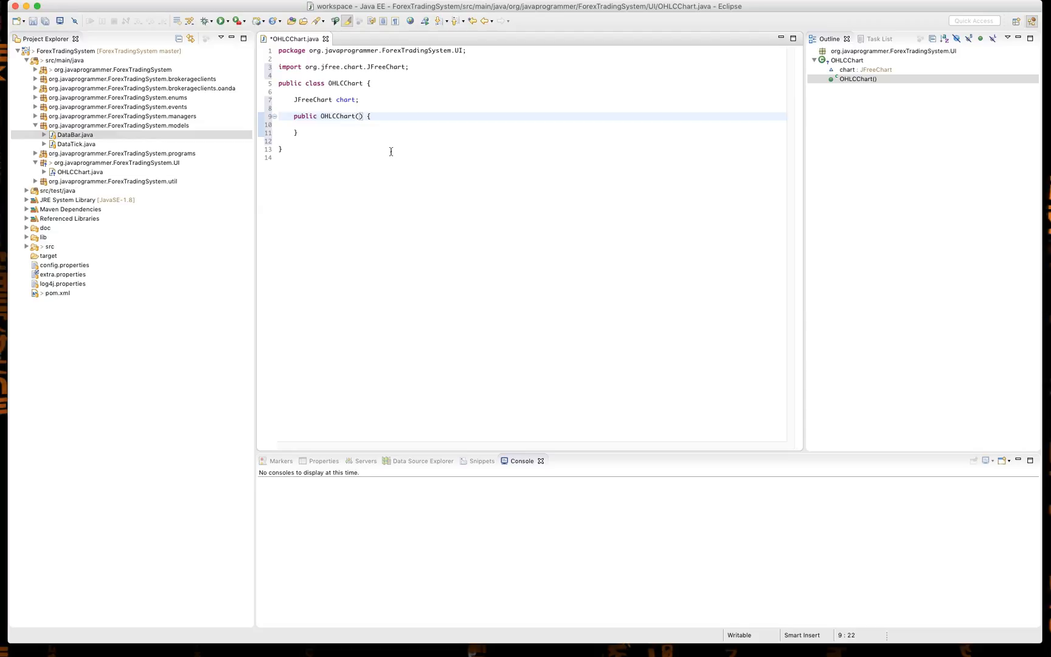
Step: Give the constructor a LinkedList<DataBar> bars parameter, importing LinkedList and DataBar
text(Linked)
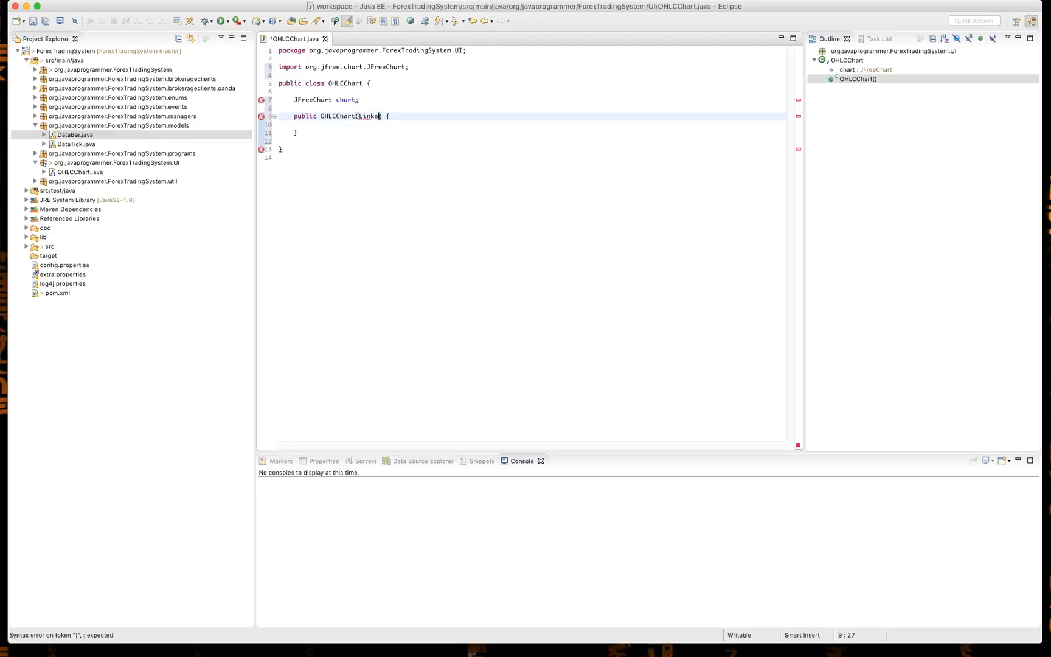
text(dList<DataBar> bars)
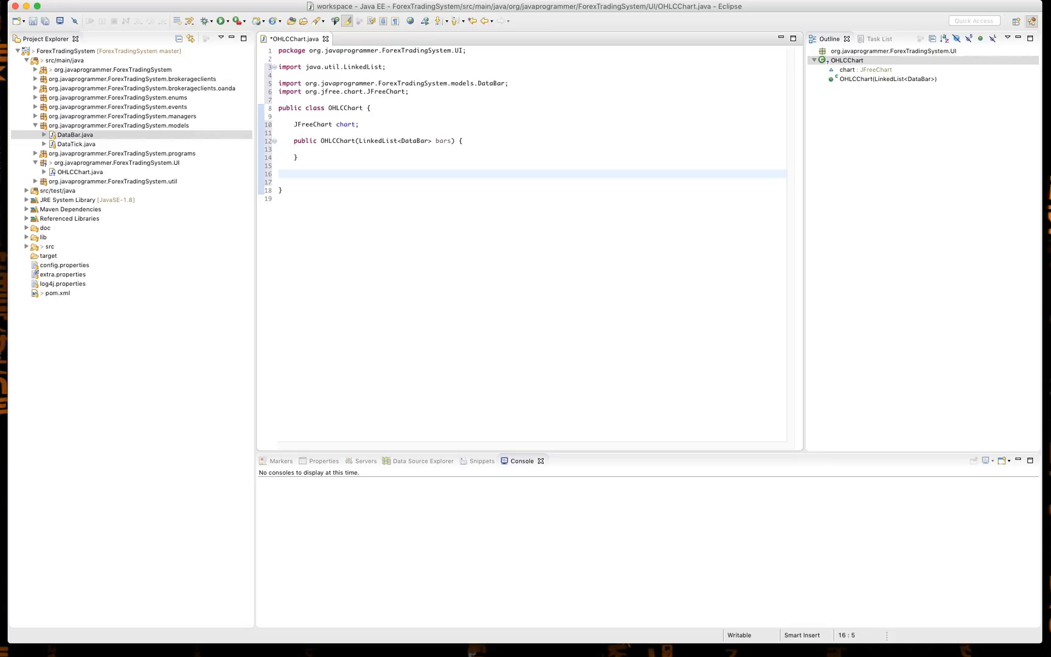
click(294, 173)
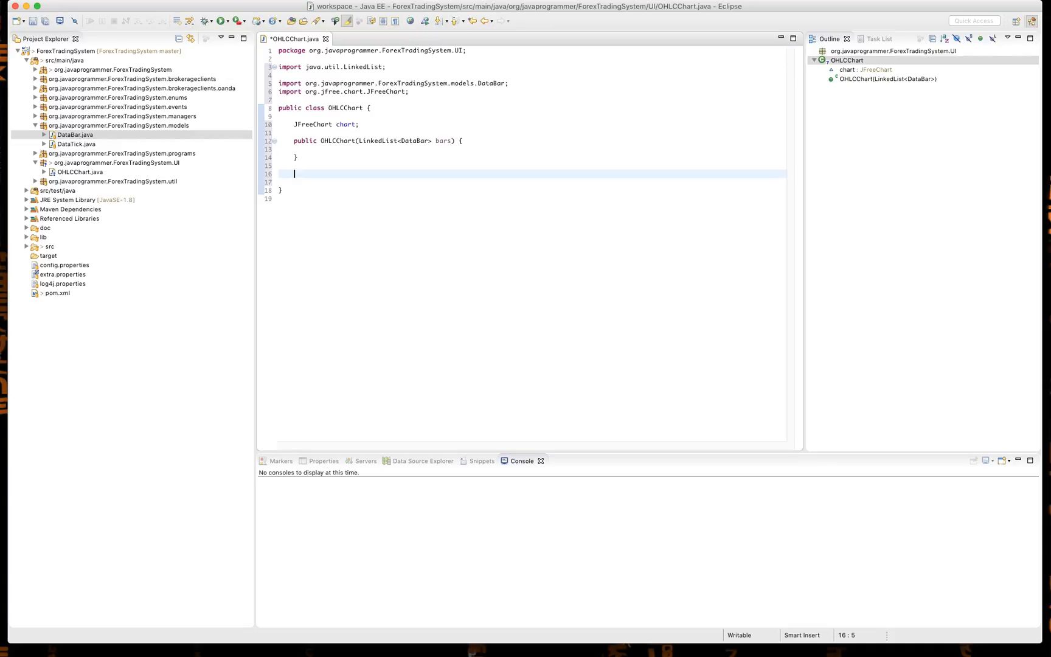
Step: Write public void update(LinkedList<DataBar> bars) { } below the constructor
text(public void update)
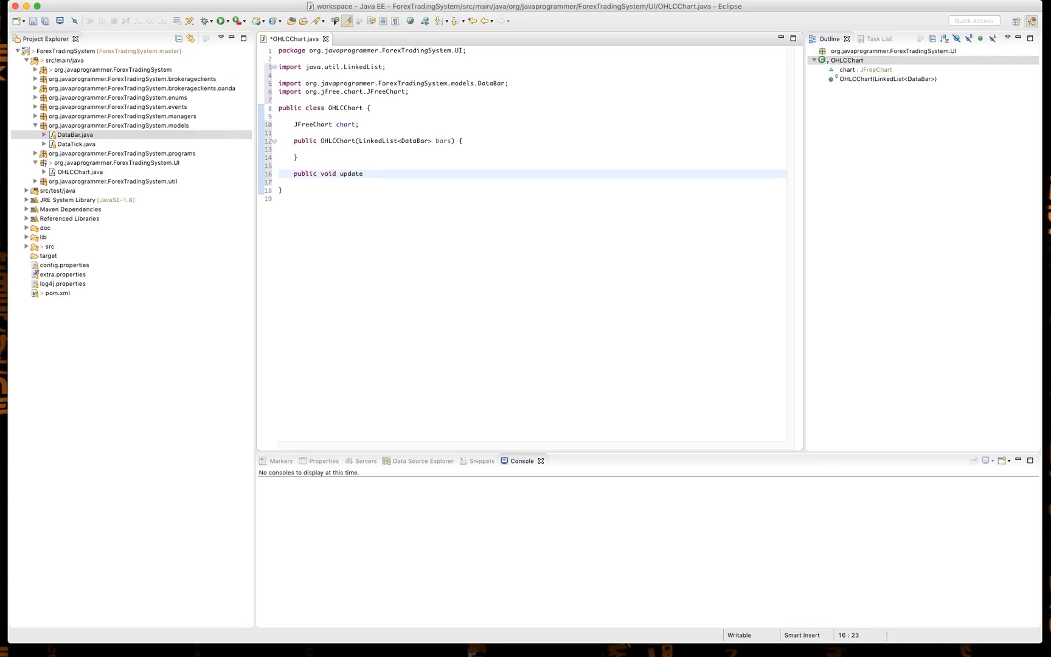
text(())
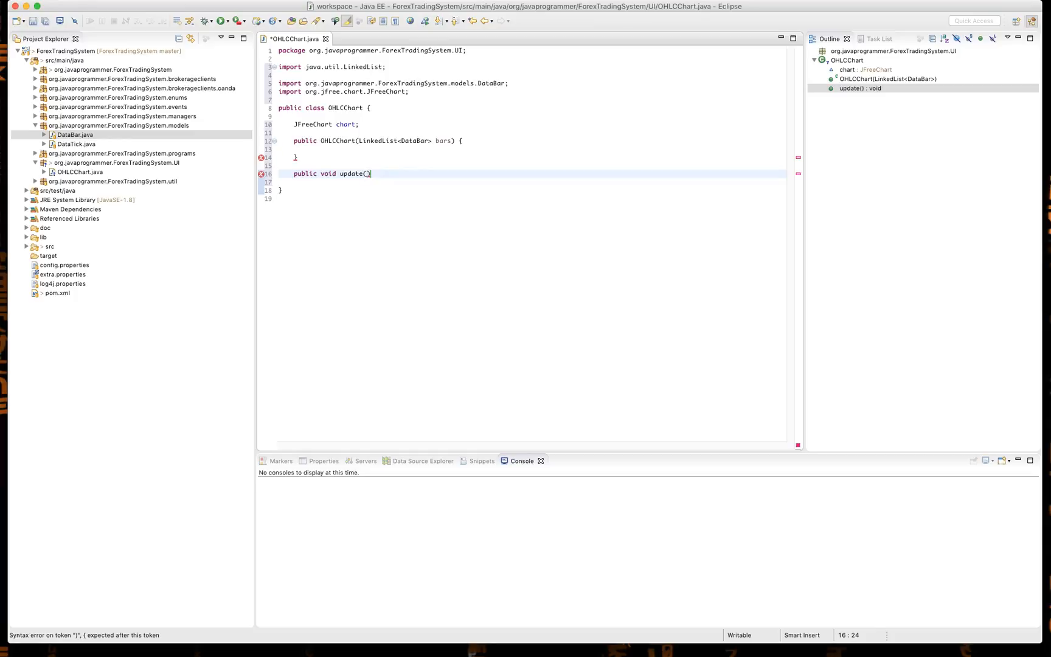
text(LinkedList<E>)
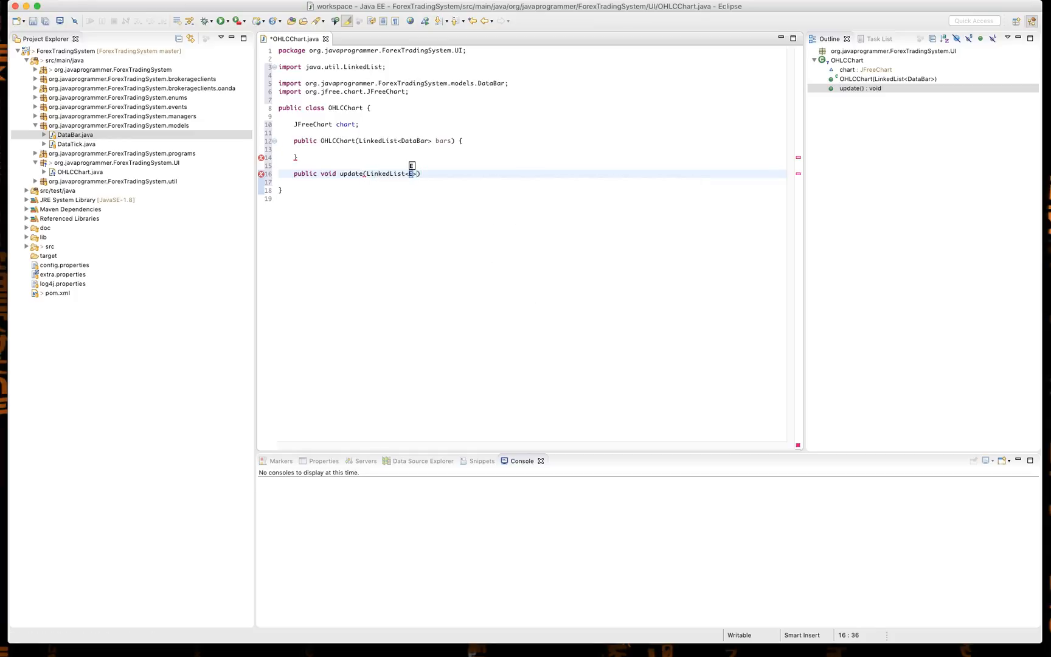
text(DataBar)
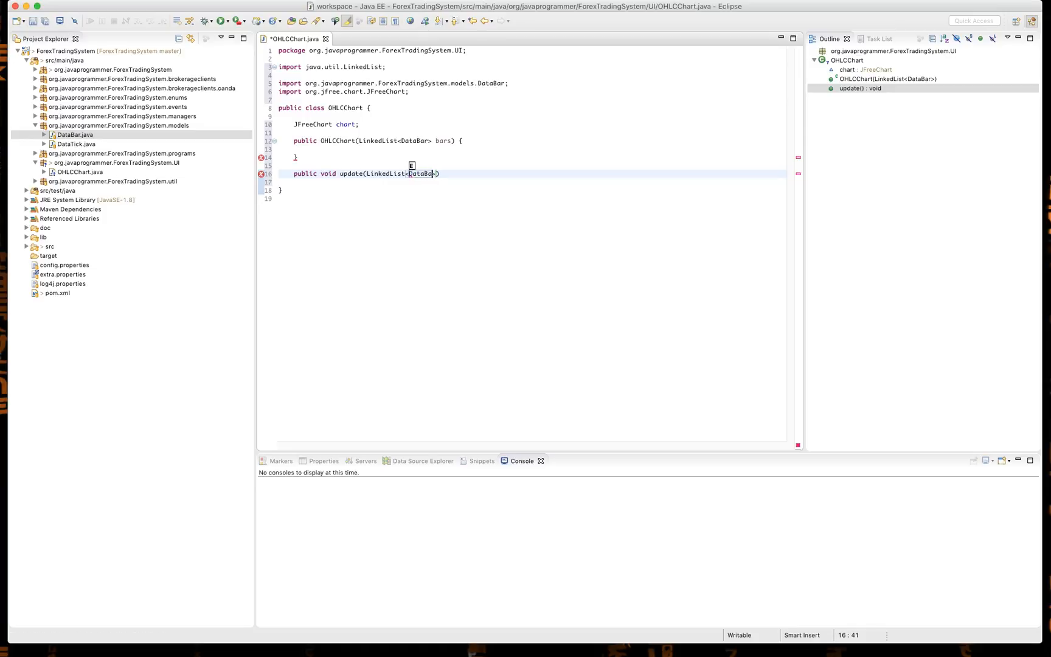
text(bars)
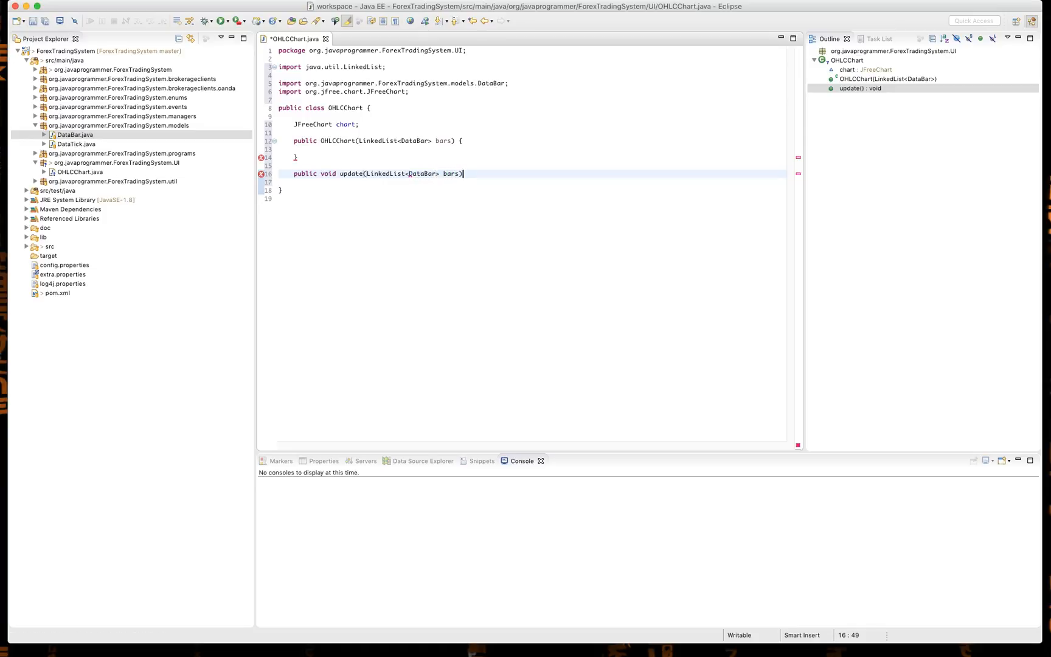
text({)
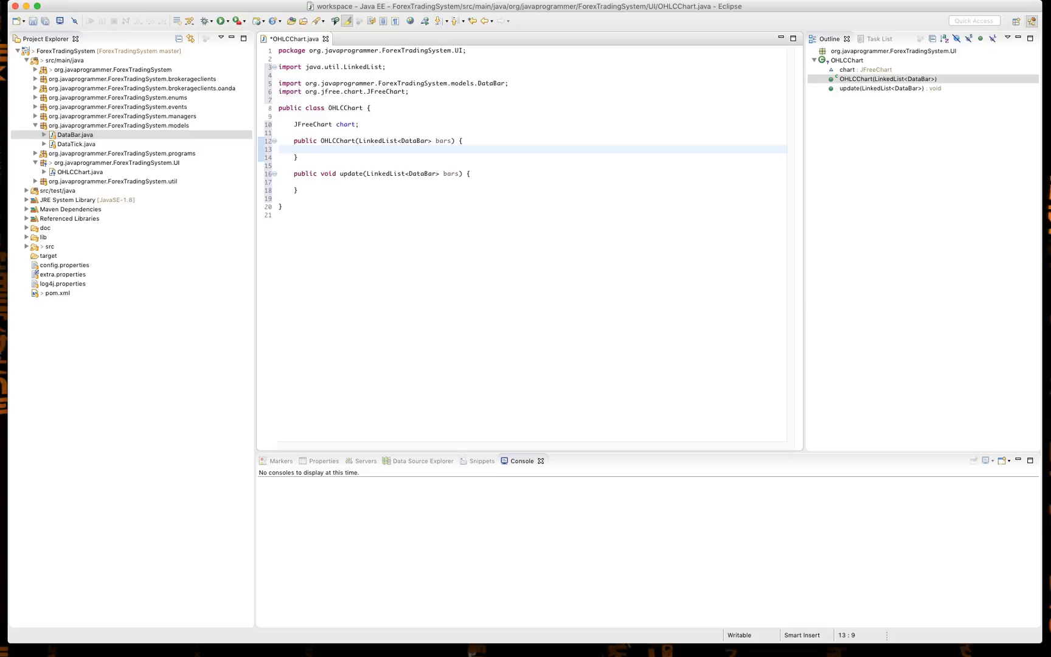
Step: Add List<OHLCDataItem> dataItems = new ArrayList<OHLCDataItem>(); to the constructor and save
text(List<)
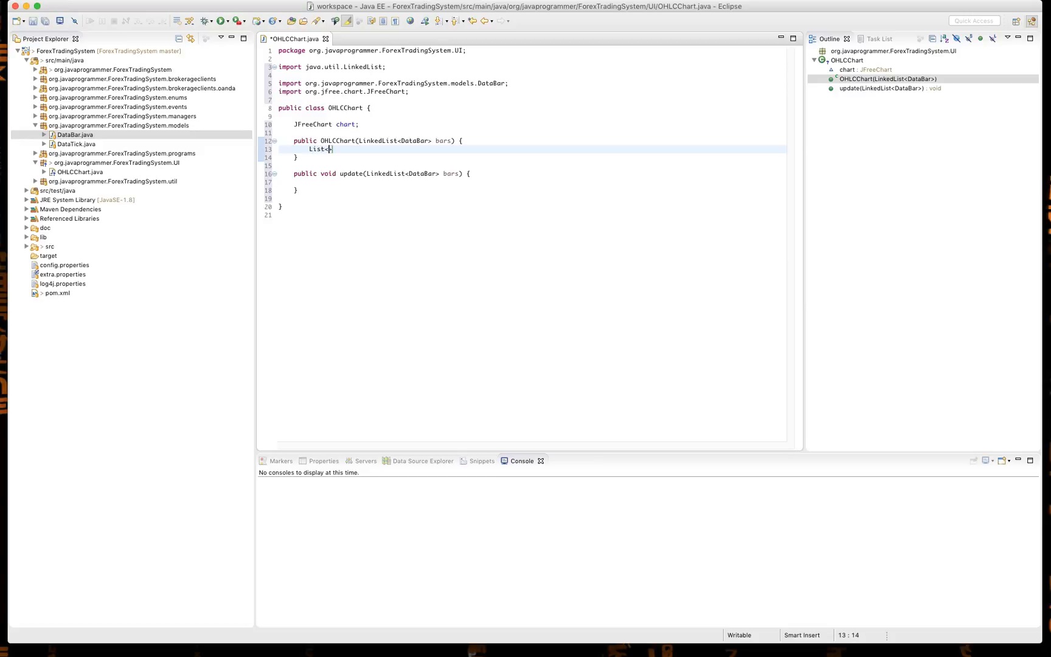
text(O)
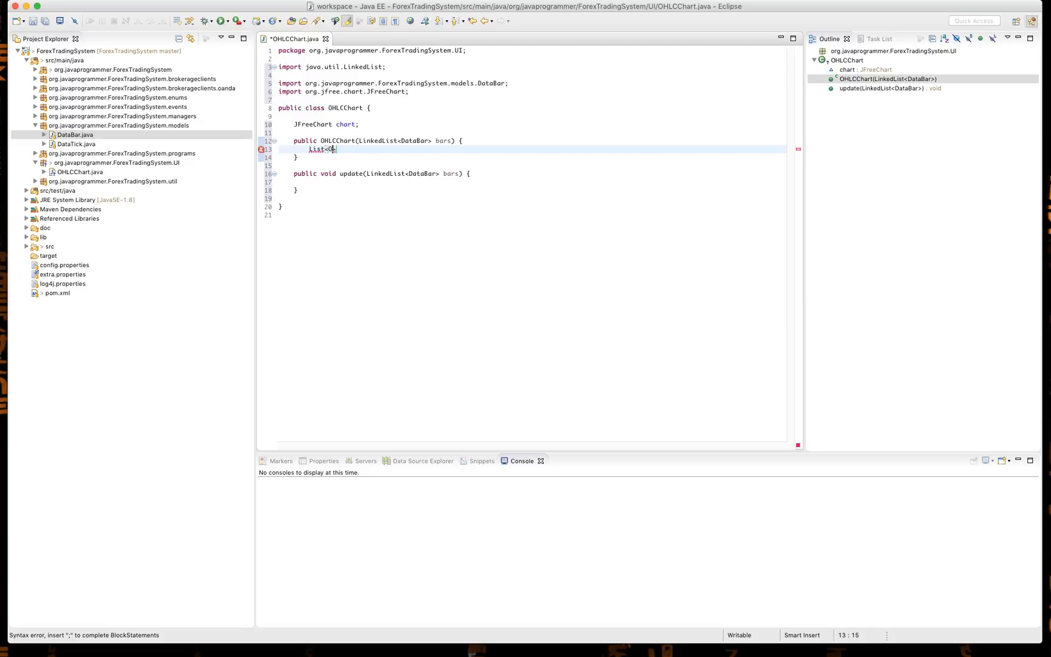
text(HLC)
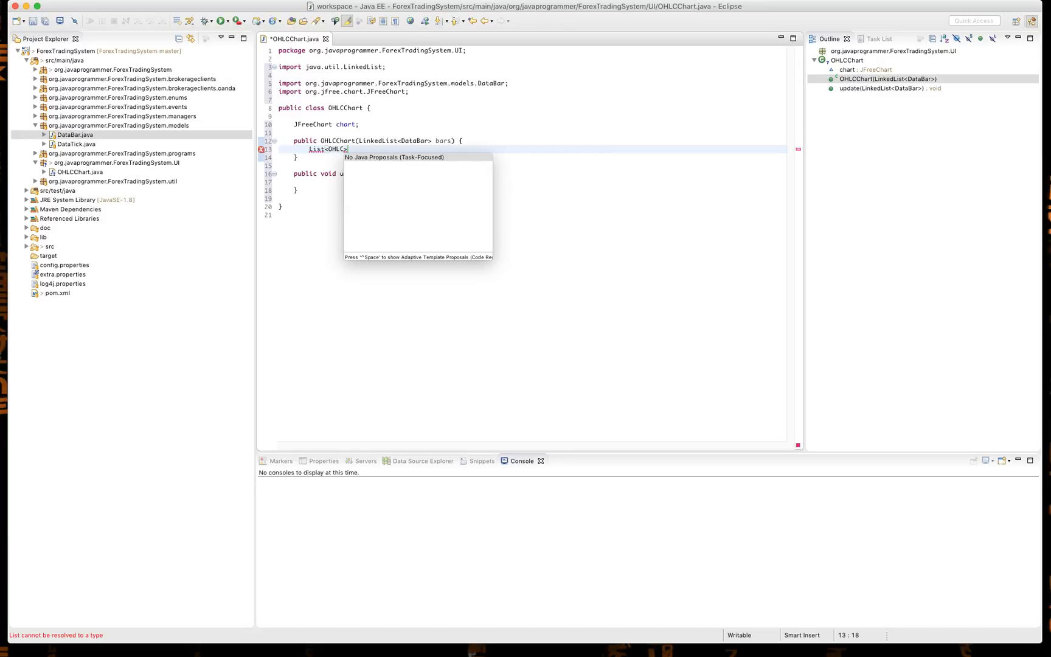
text(DataI)
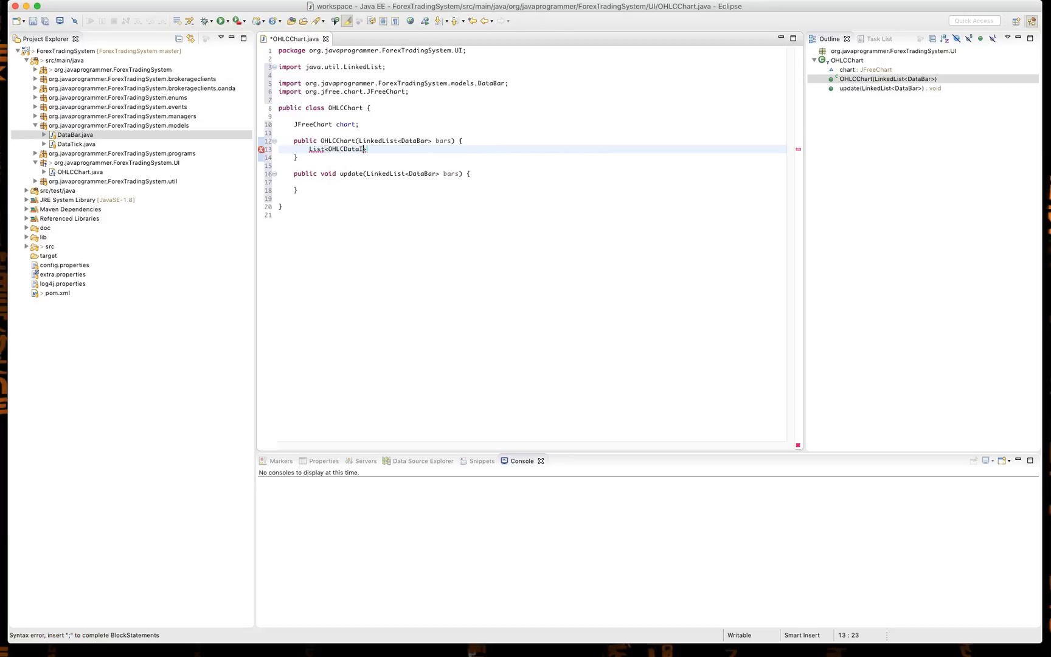
text(tems)
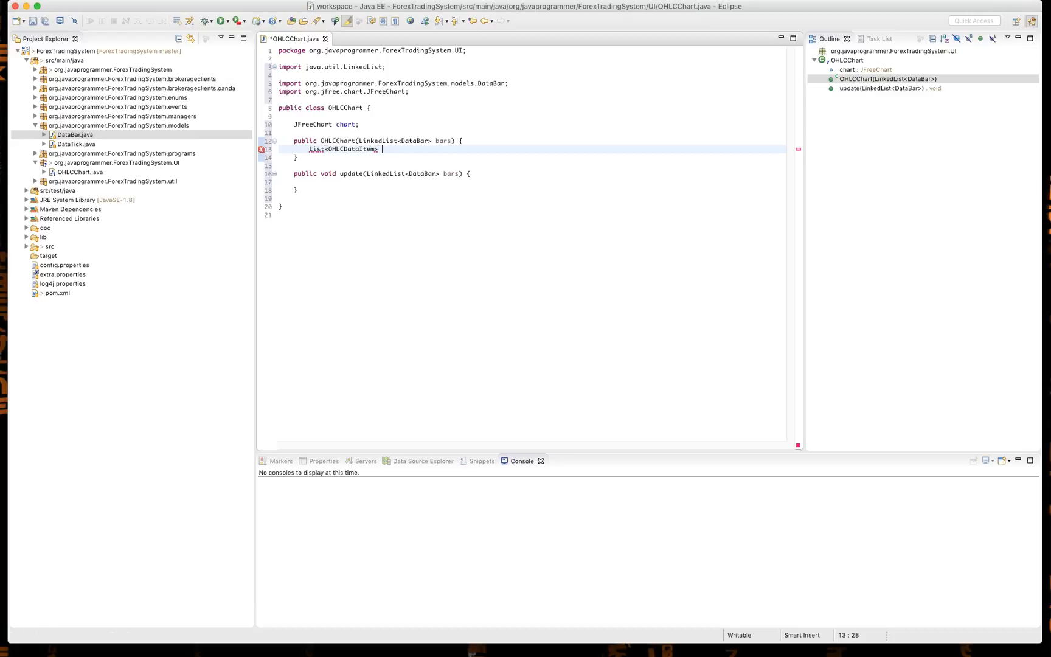
text(dataItems)
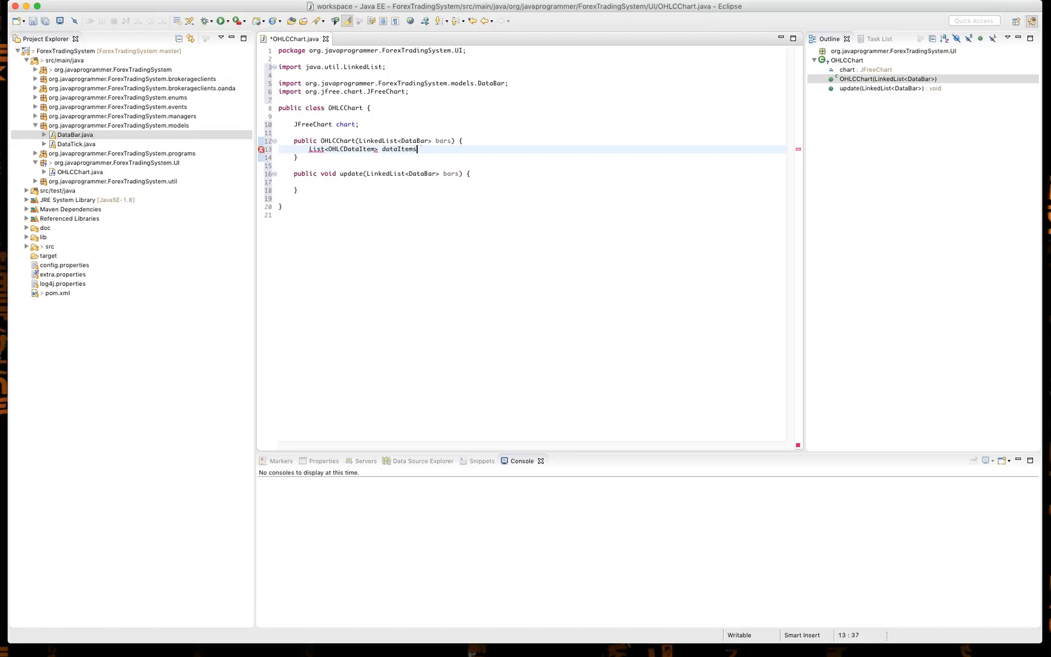
text(= new)
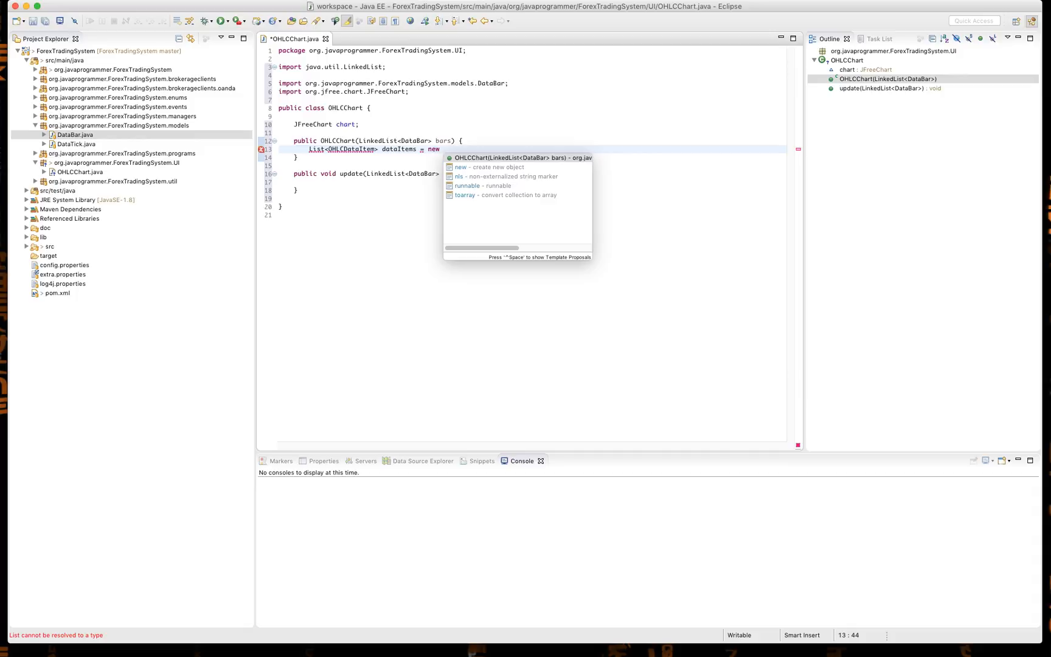
text(ArrayList<O)
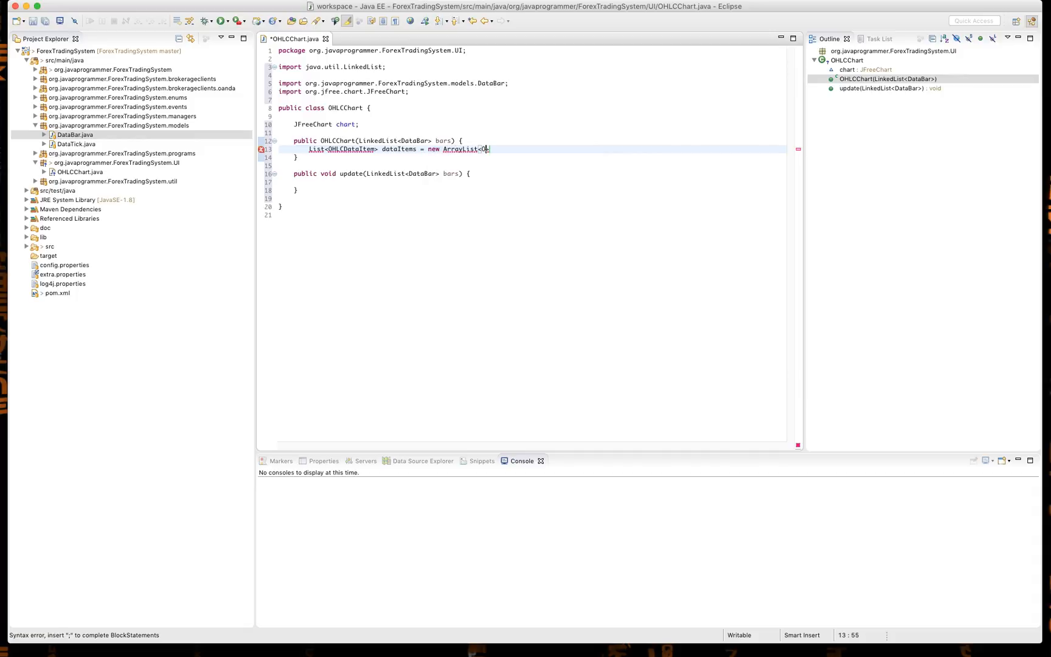
text(HLC)
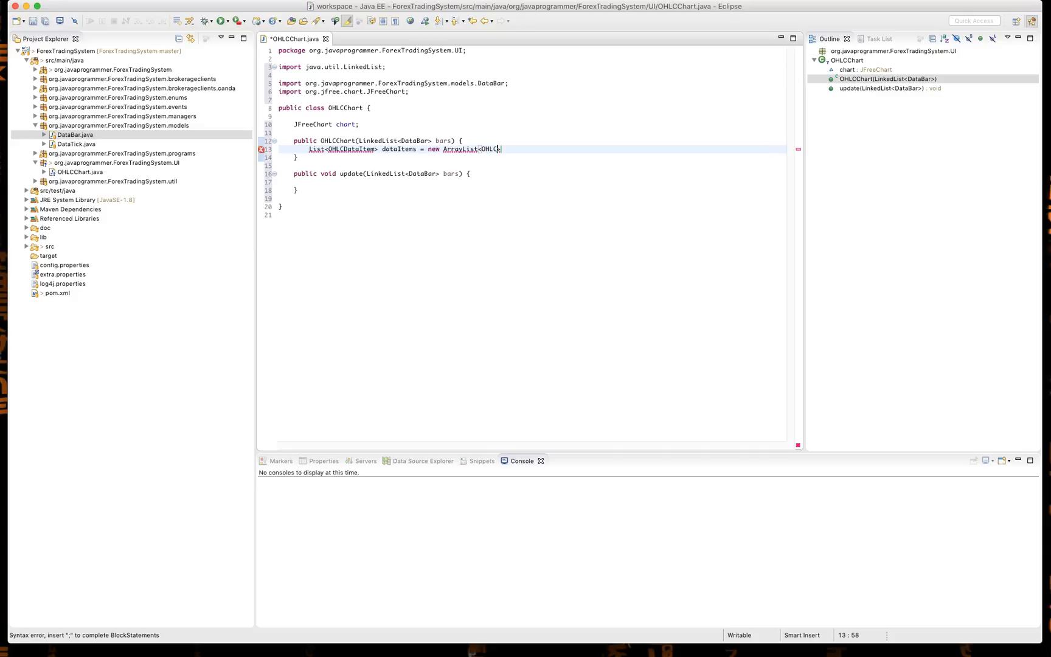
text(DataItem)
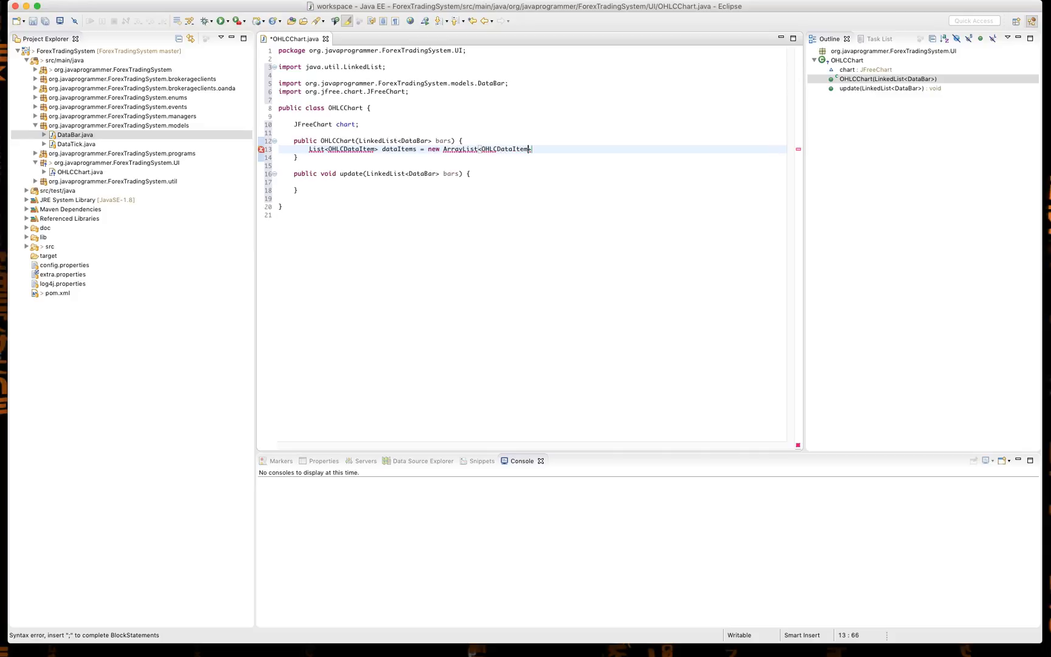
text(();)
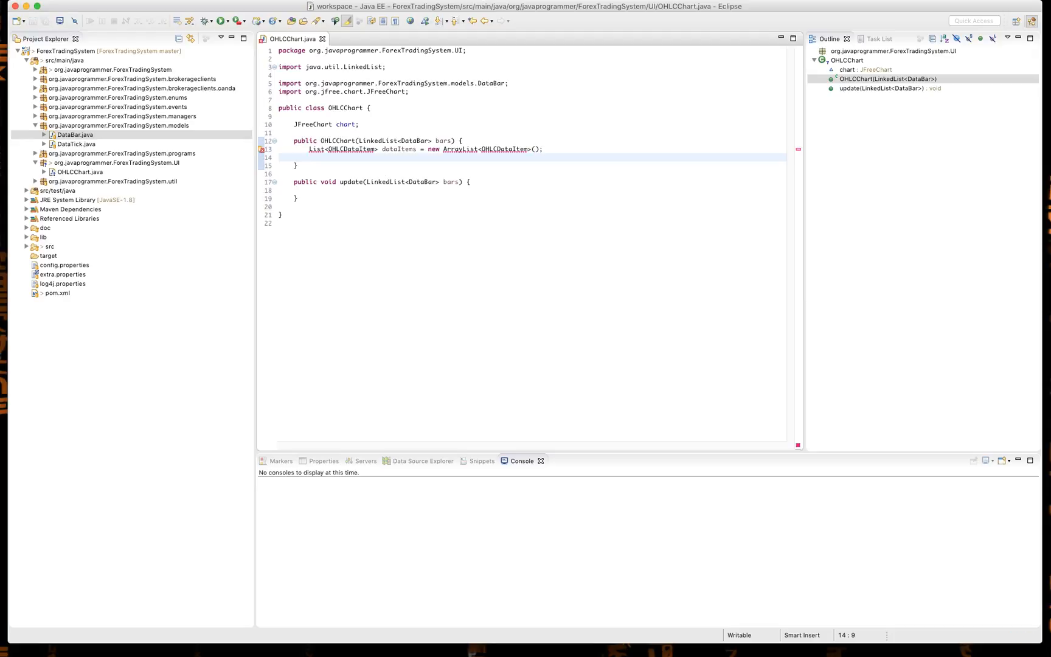
Step: Import java.util List and ArrayList plus org.jfree.data.xy.OHLCDataItem via quick fixes
click(317, 152)
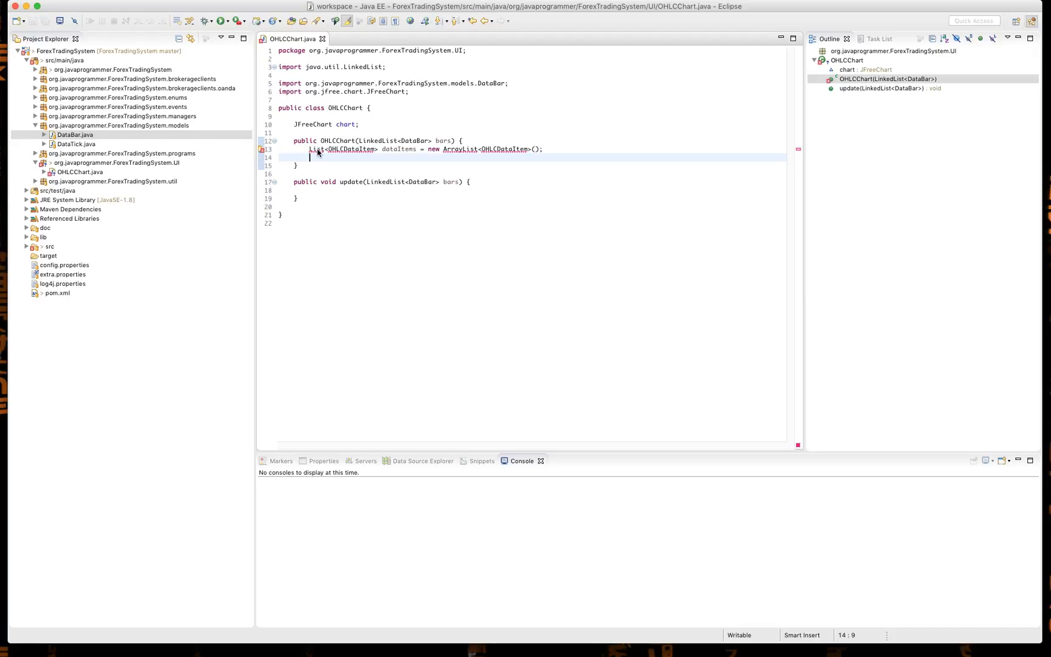
click(316, 149)
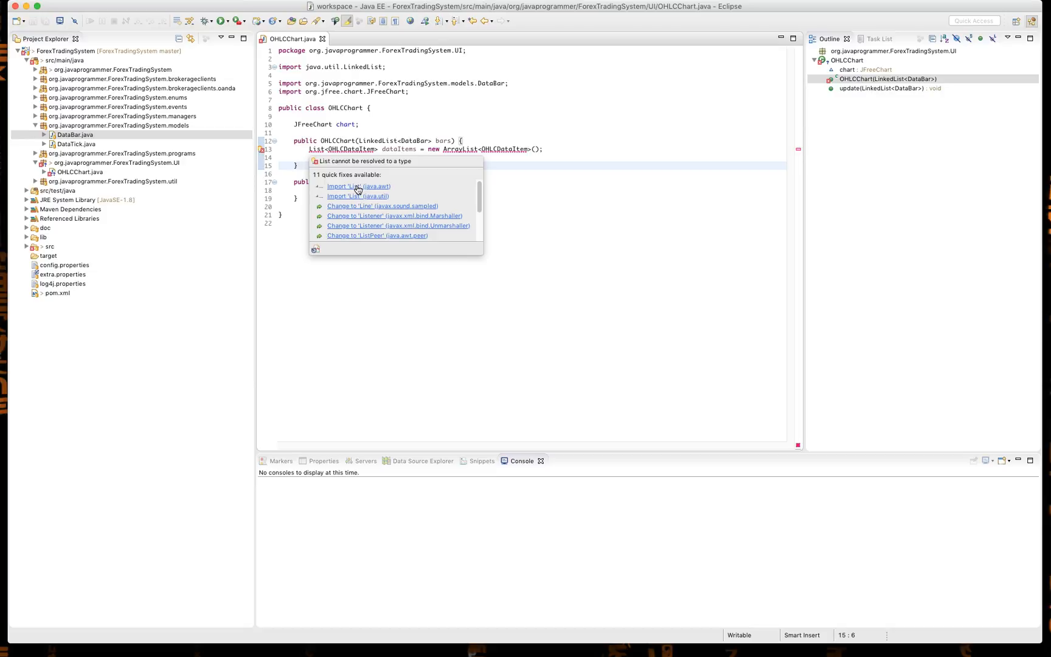
click(357, 196)
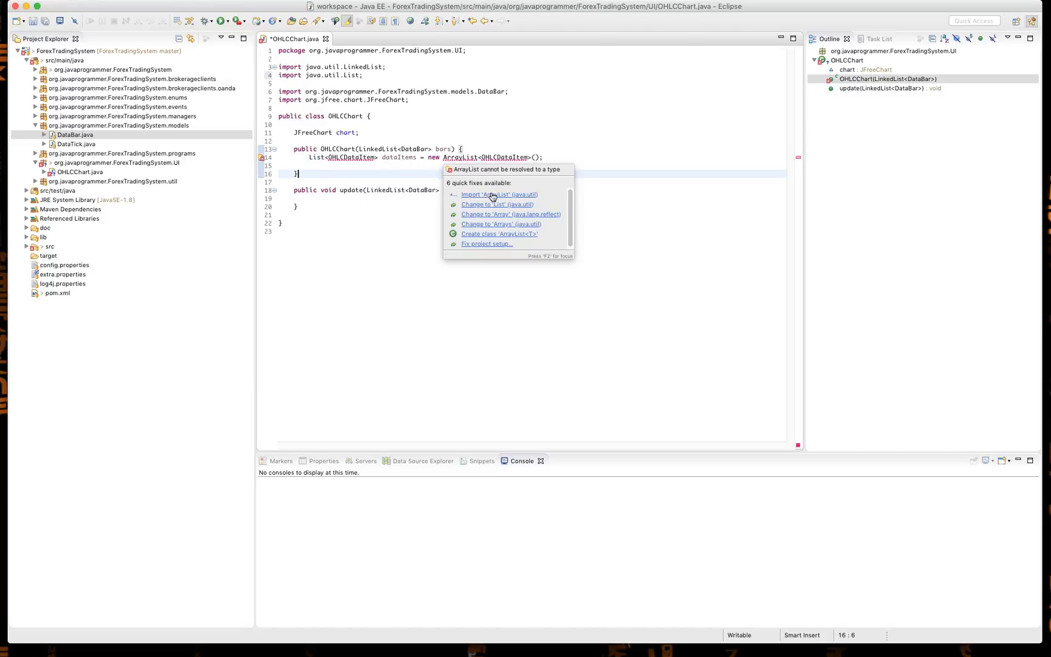
click(499, 194)
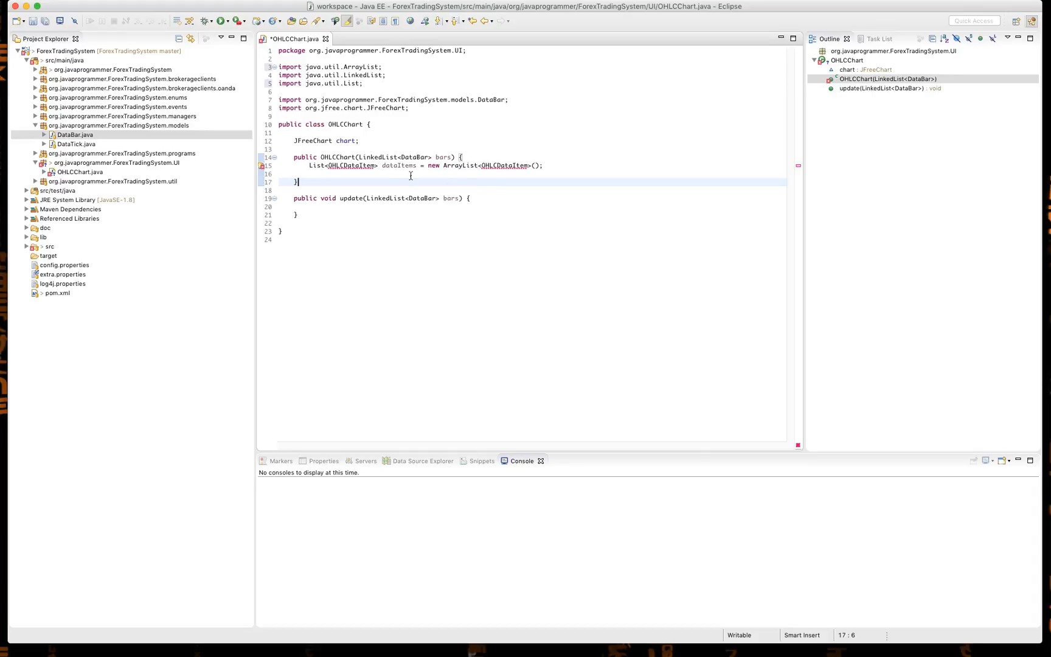
click(349, 166)
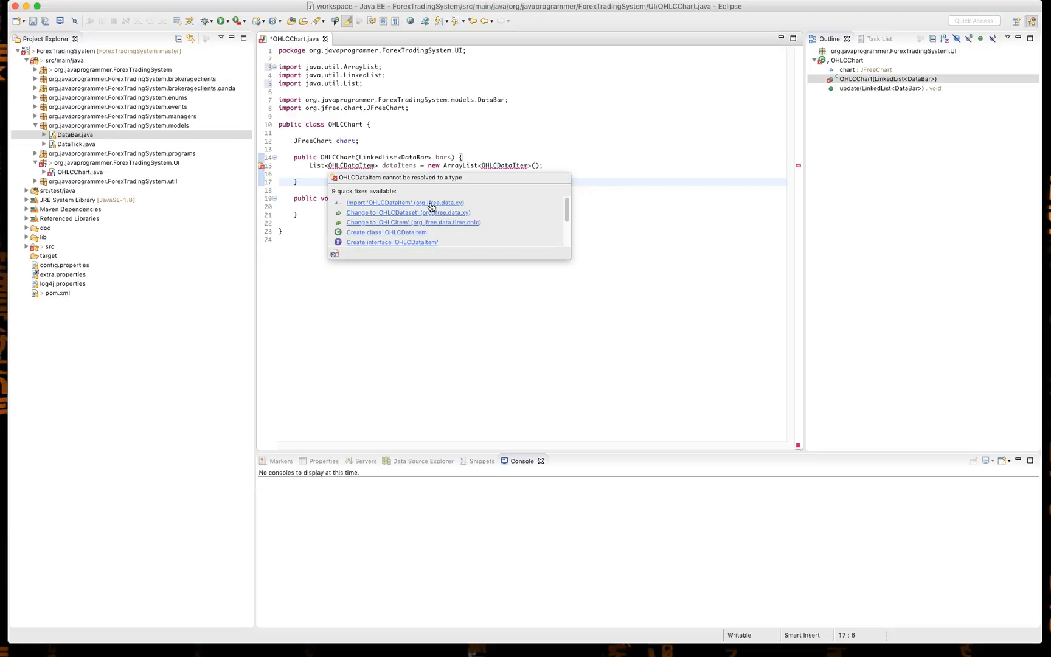
click(403, 202)
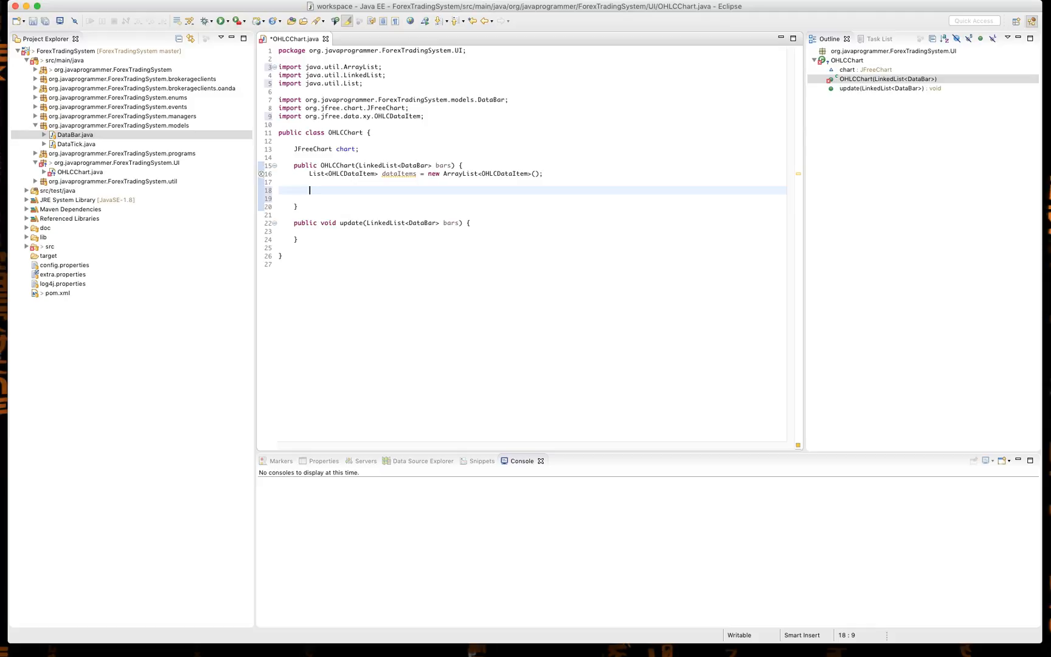
Step: Write for (DataBar bar : bars) { and begin dataItems.add(new inside it
text(for()
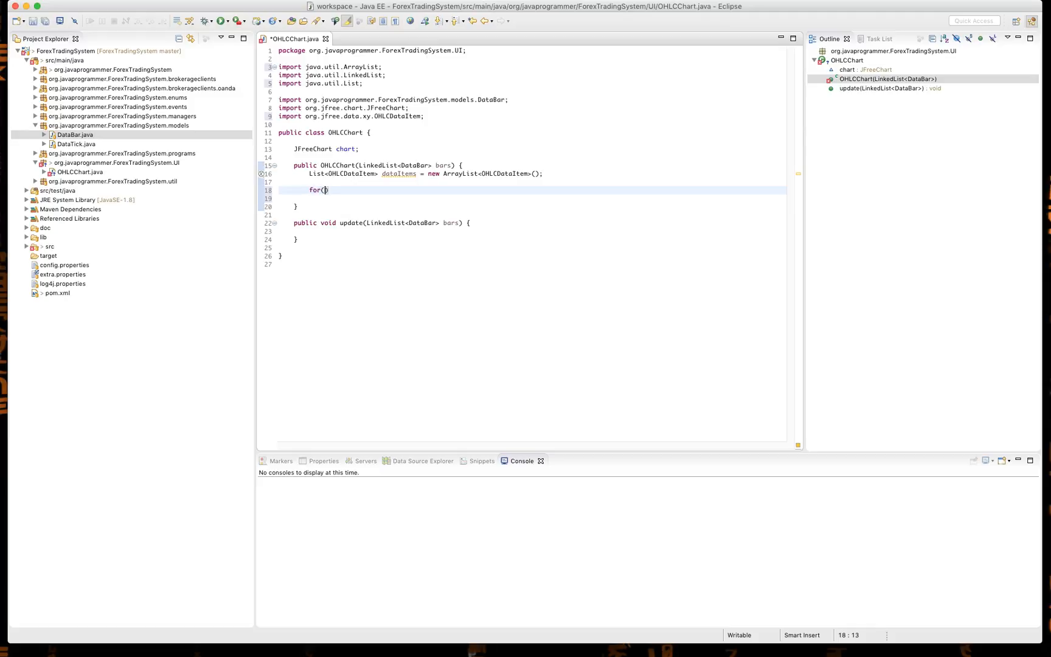
text(DataBar bar:)
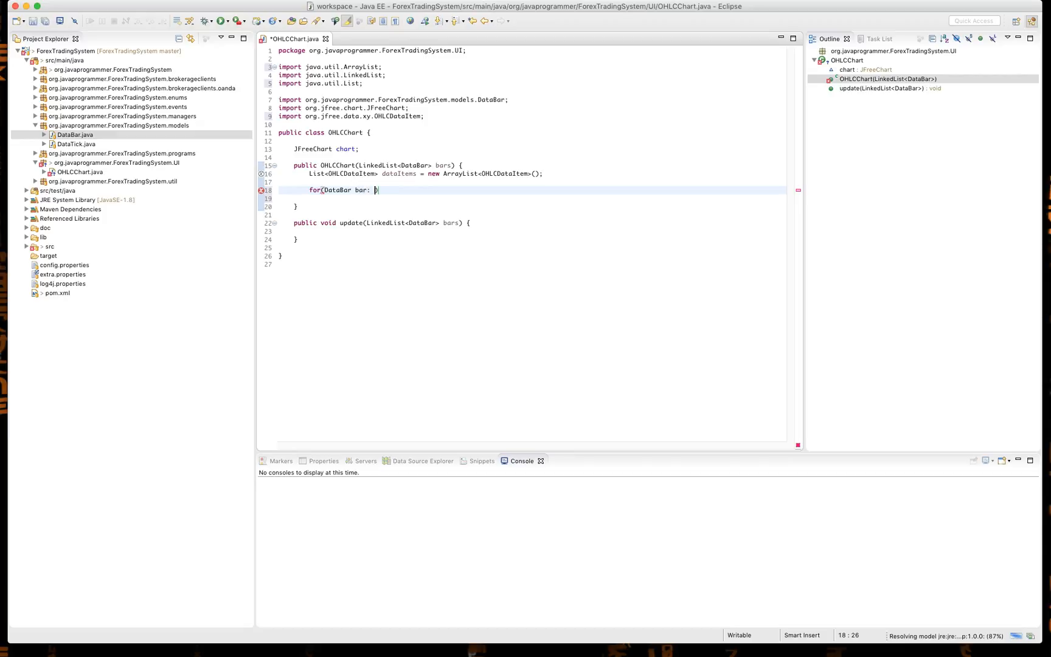
text(bars) {)
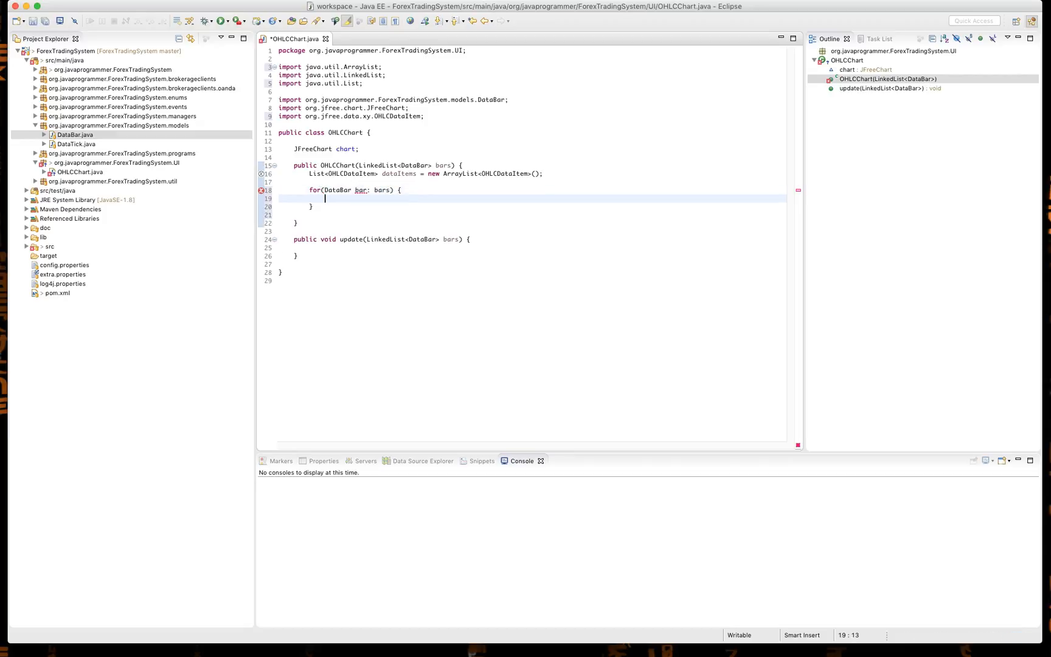
text(dataItems.)
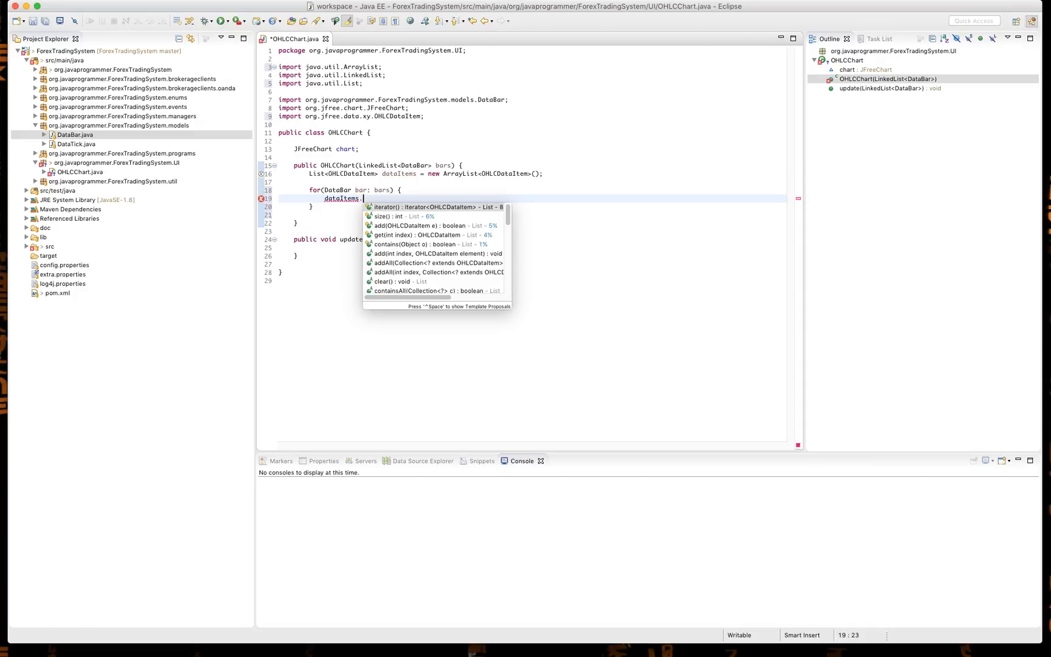
click(415, 225)
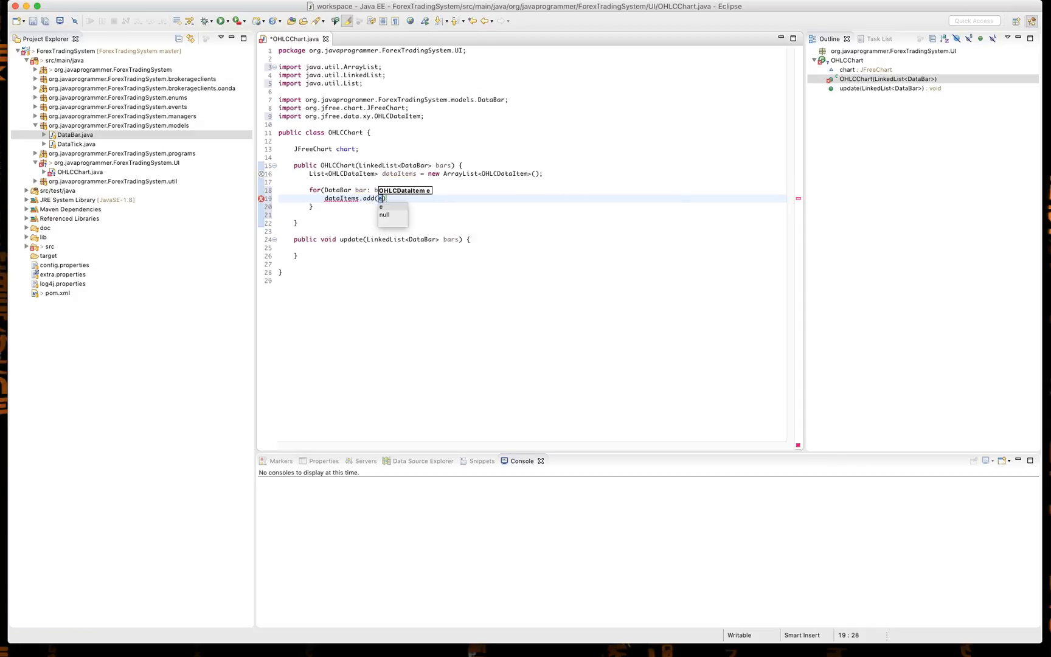
text(ne)
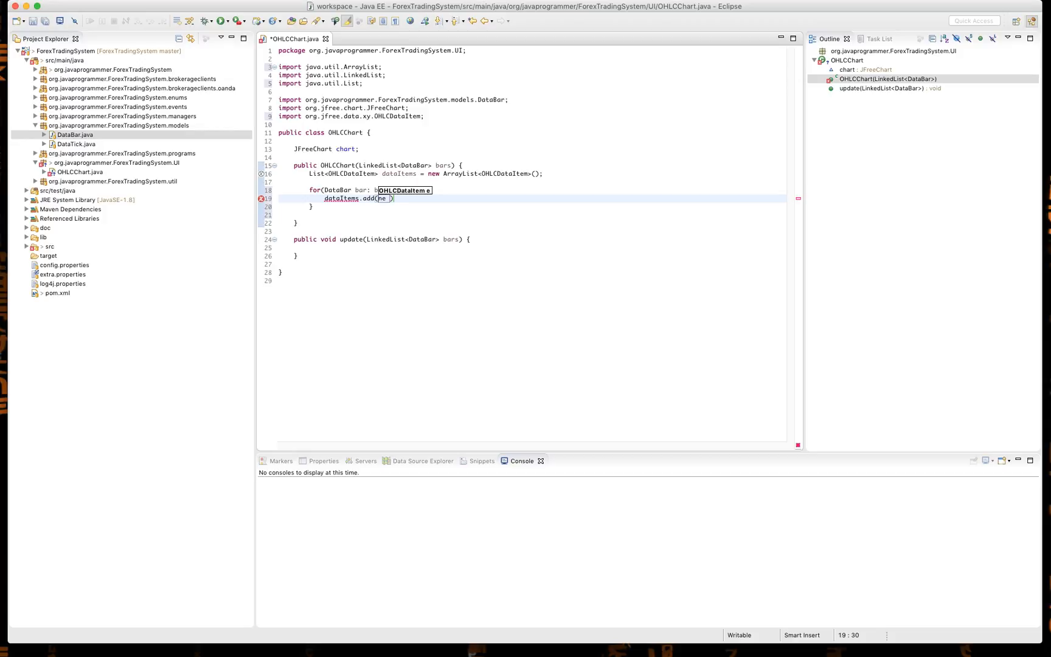
text(new)
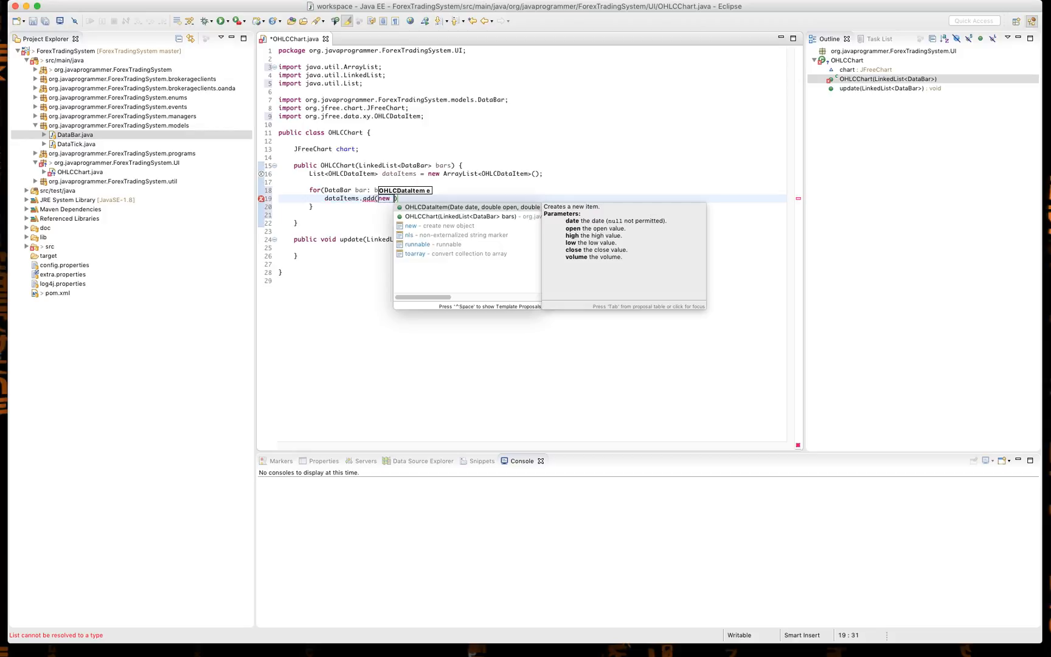
Step: Insert the OHLCDataItem(Date, double...) constructor proposal into dataItems.add inside the loop
click(469, 207)
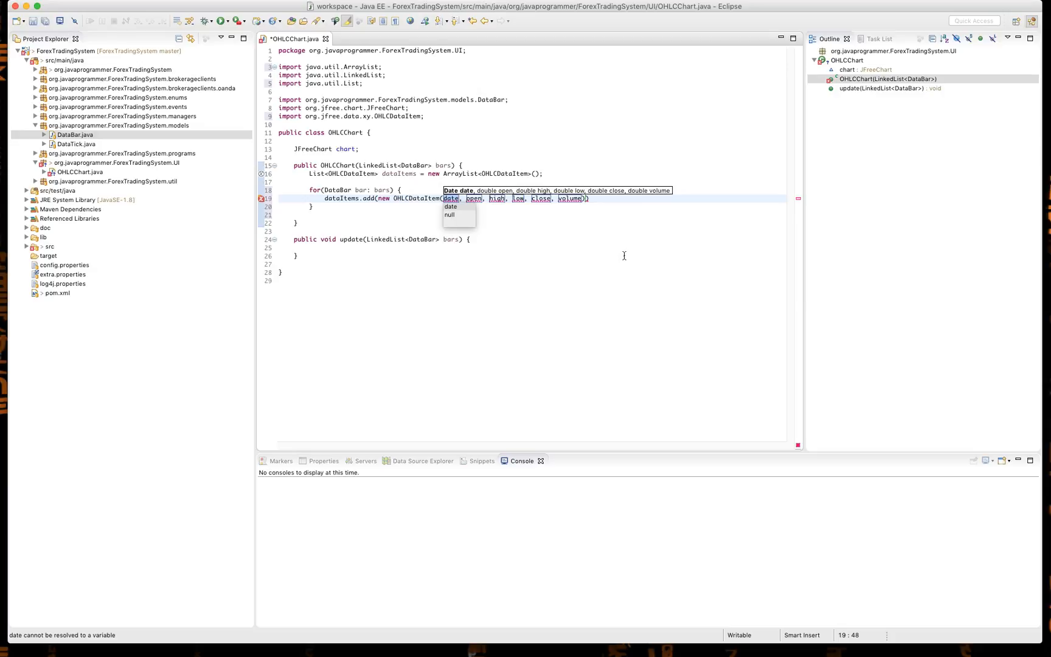
mouse_move(504, 182)
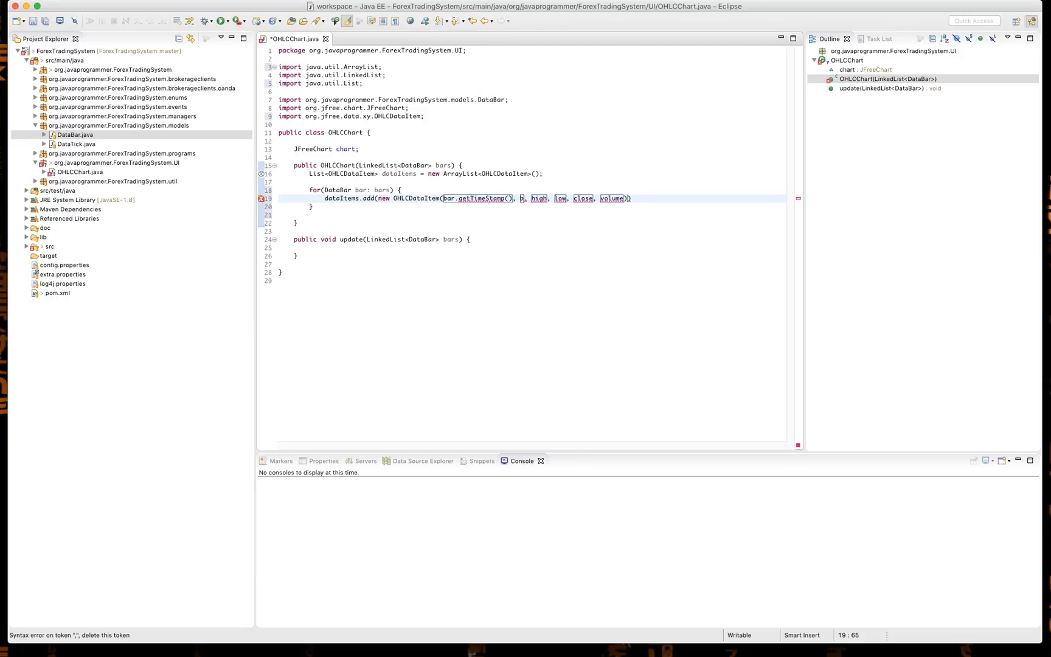
Step: Pass bar.getOpenAsk(), getHighAsk(), getLowAsk() and getCloseAsk() as the OHLC arguments
text(bar.getOpenAsk()
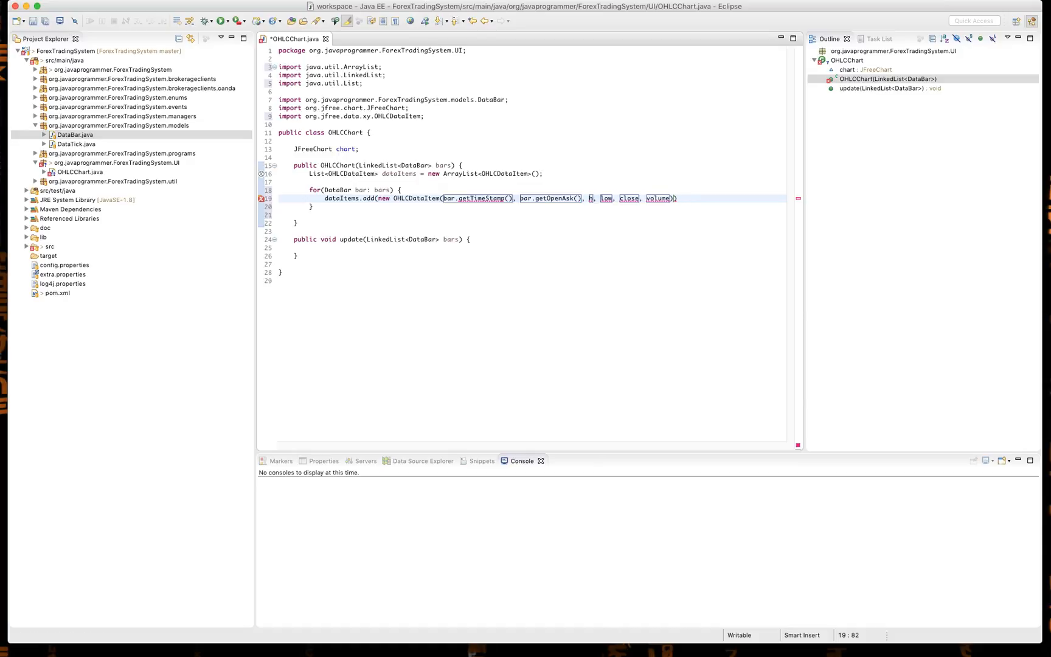
text(bar.getHighAsk()
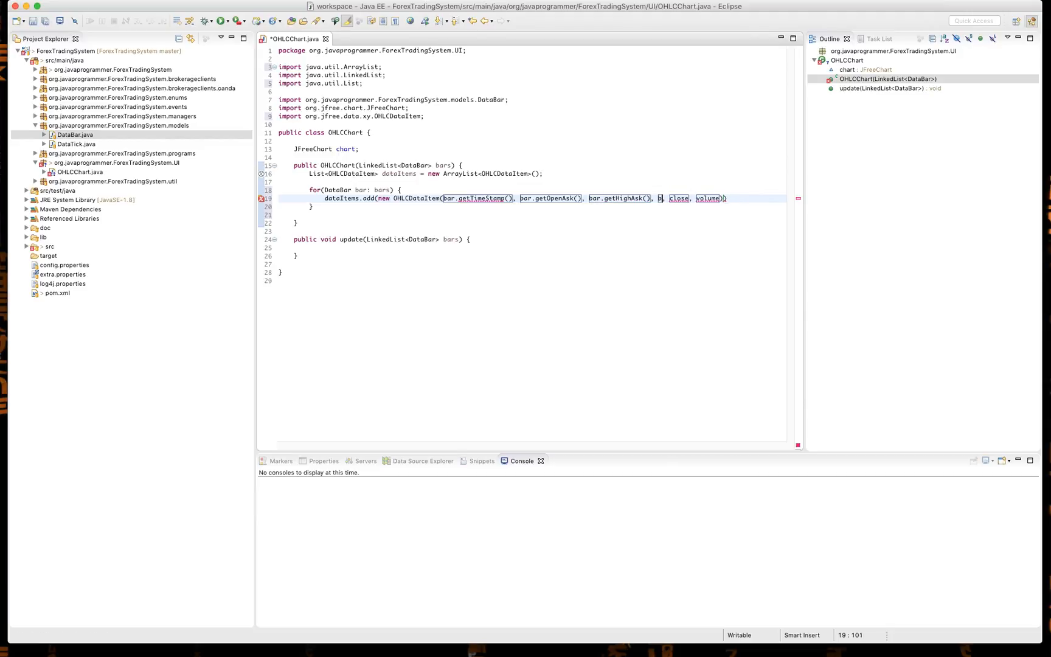
text(bar.getC)
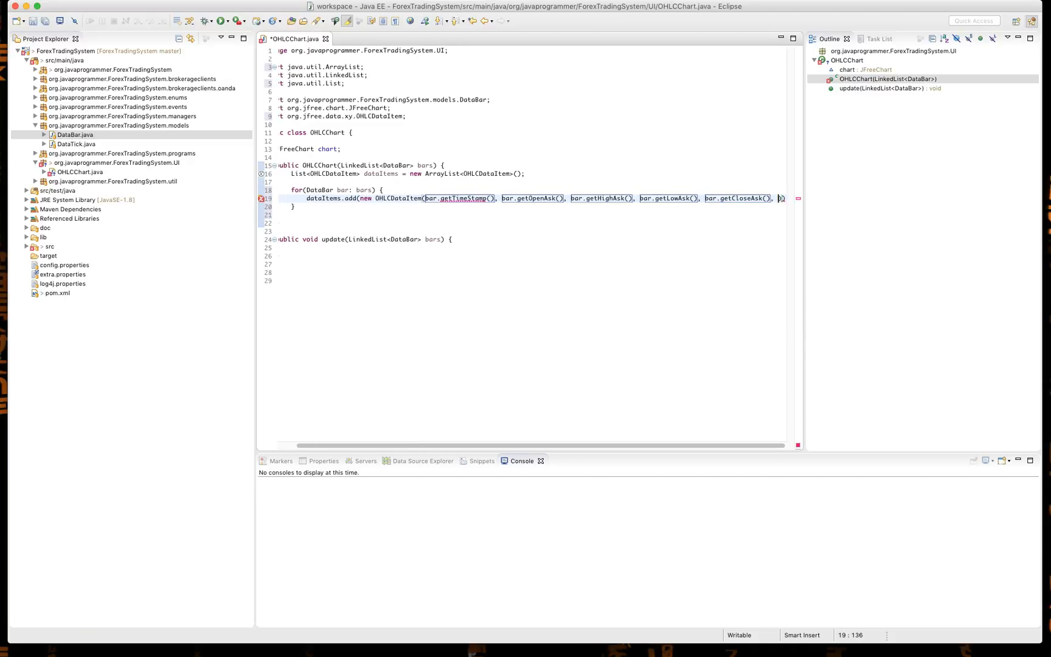
text(bar.get)
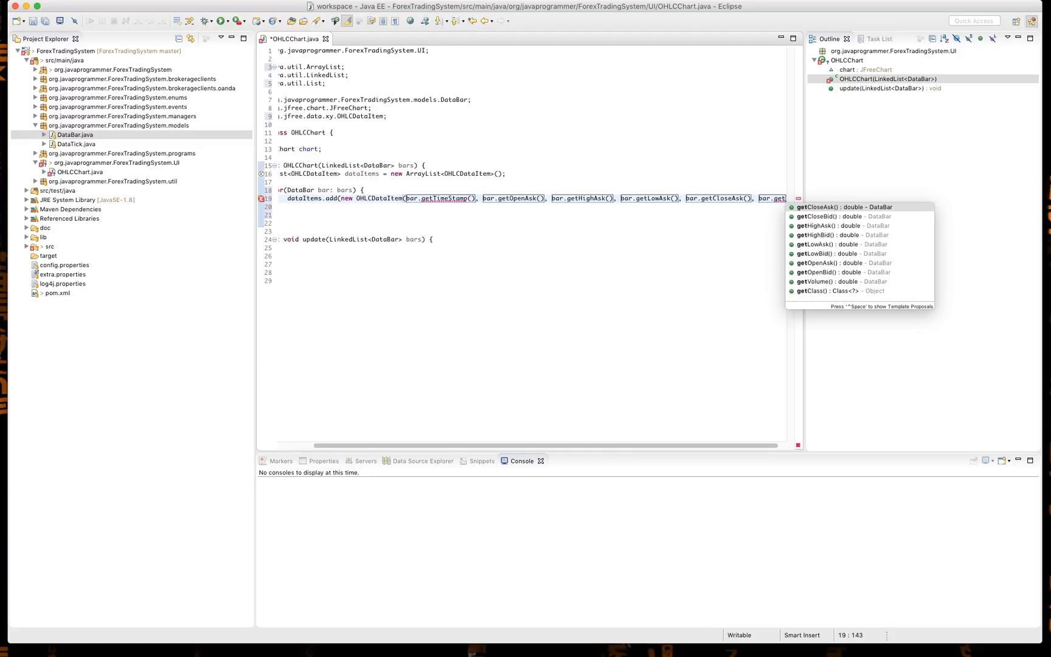